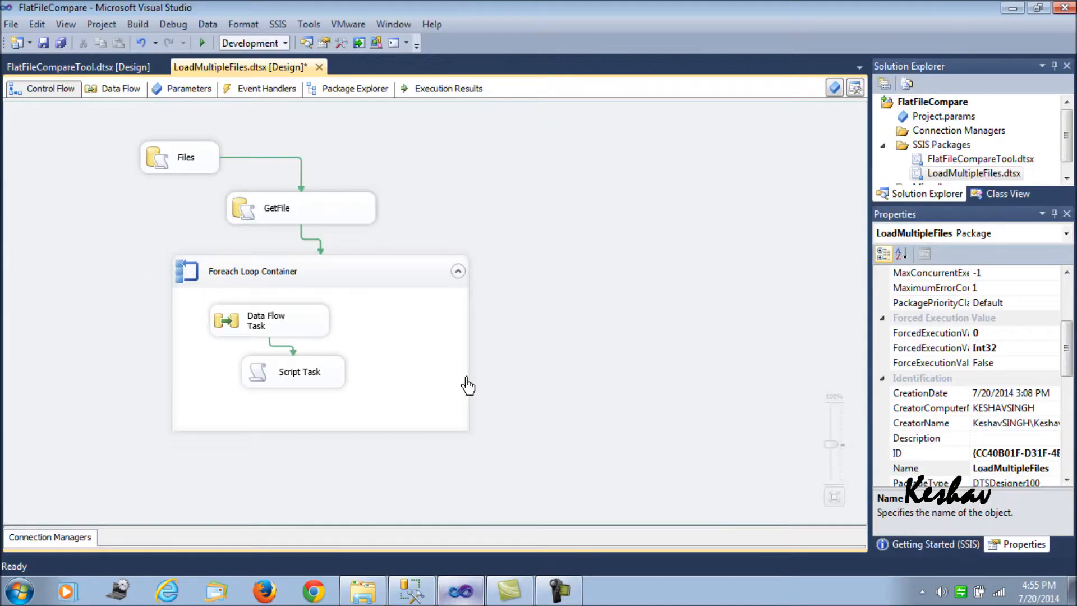
{"action": "mouse_move", "coordinate": [531, 363]}
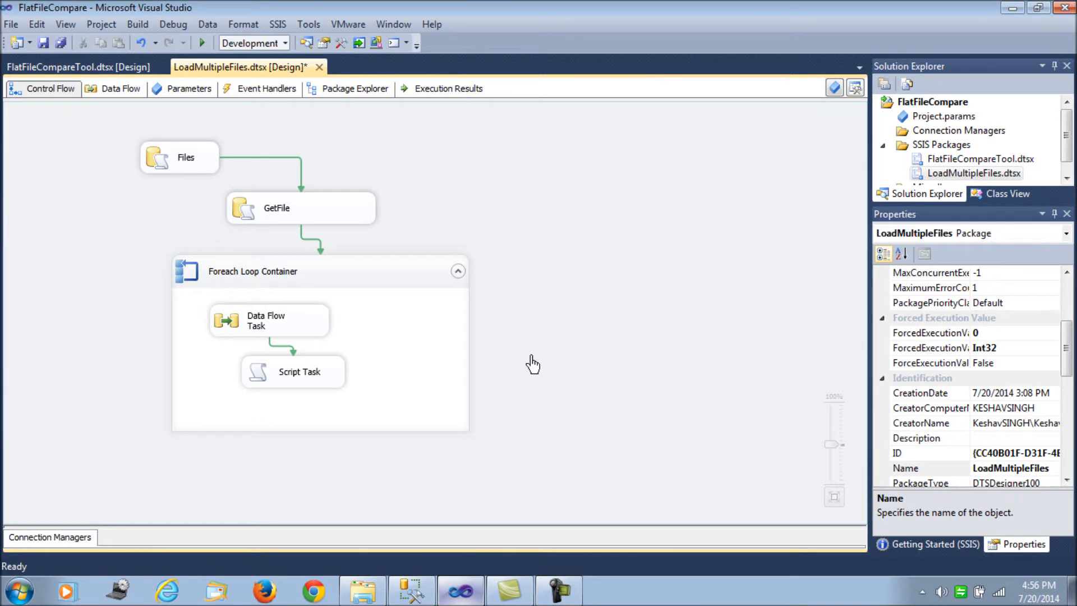
{"action": "mouse_move", "coordinate": [587, 263]}
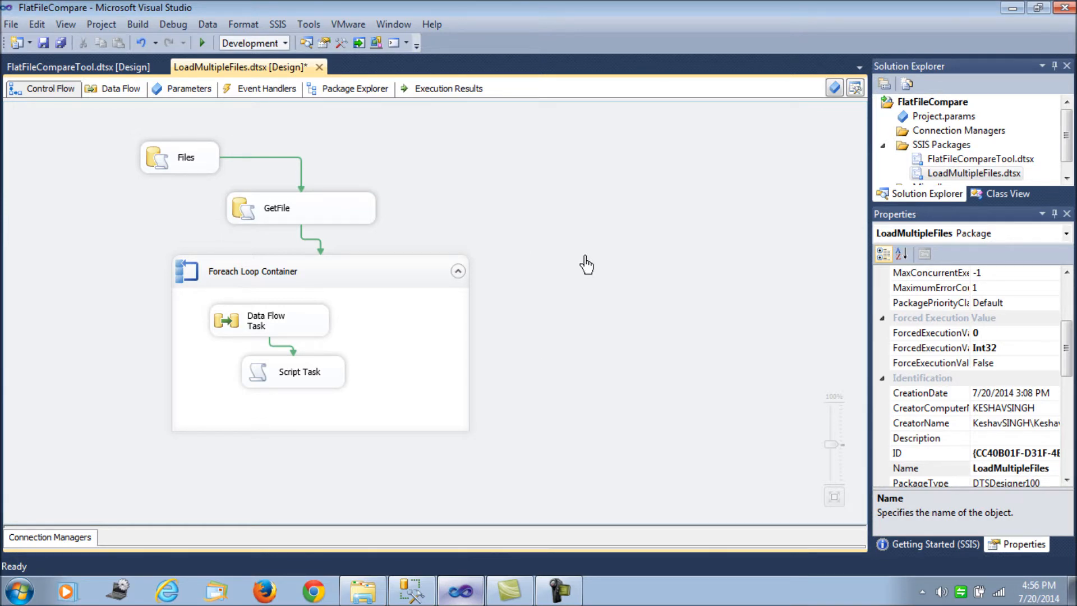
{"action": "mouse_move", "coordinate": [572, 315]}
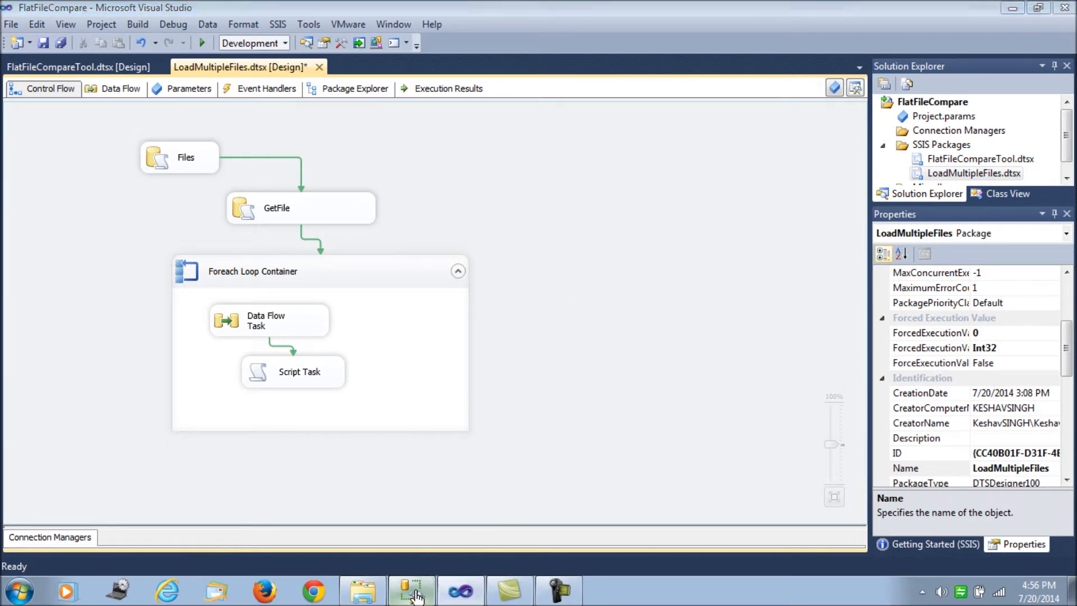
- In SSMS, review the Employee script's empid, ename, esalary and edept column definitions
{"action": "left_click", "coordinate": [411, 591]}
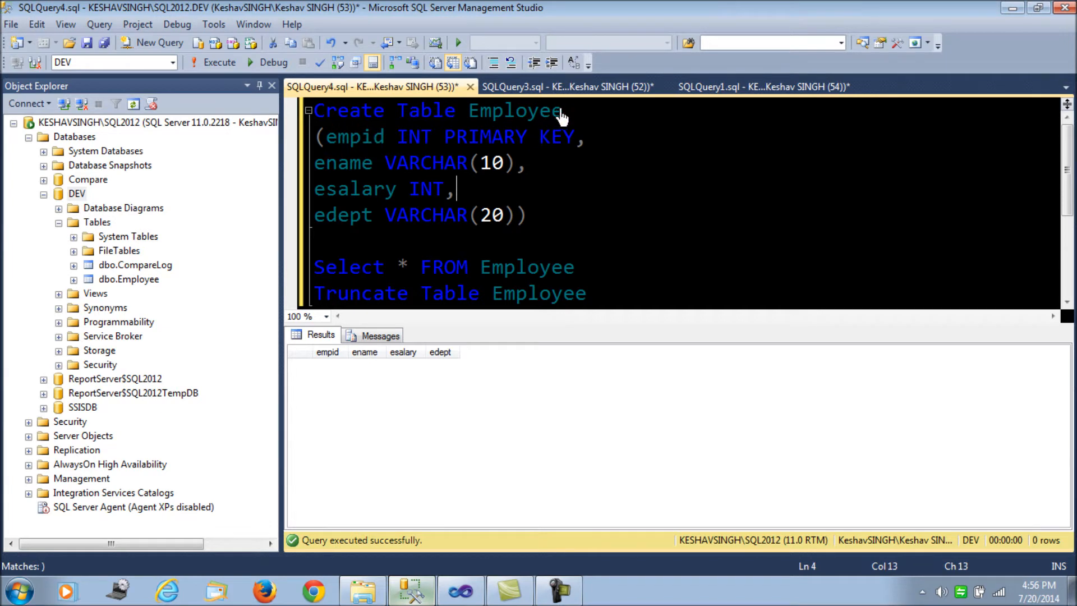
{"action": "mouse_move", "coordinate": [368, 144]}
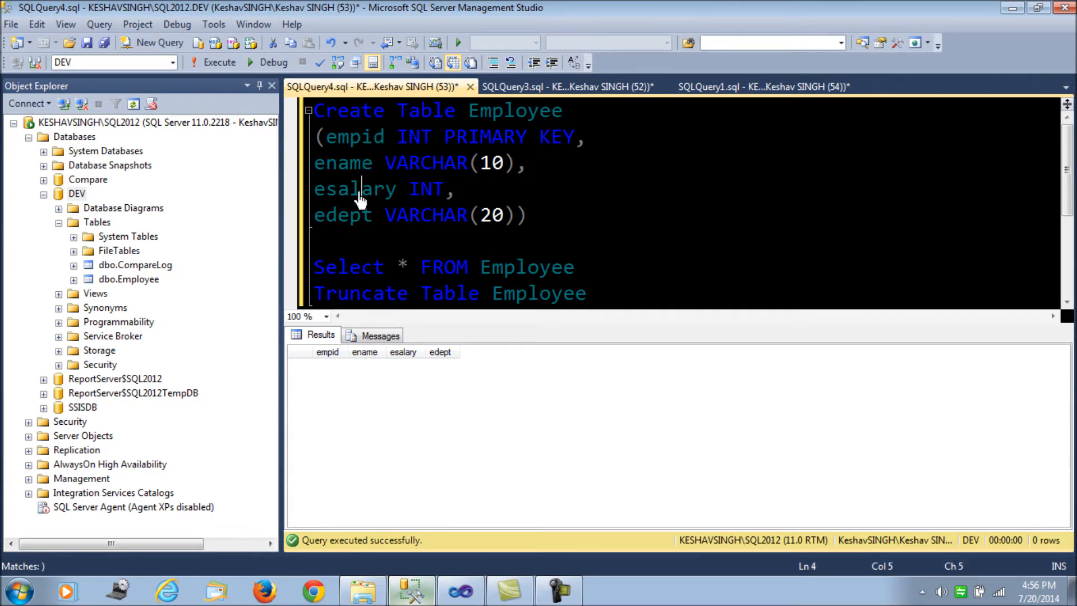
{"action": "double_click", "coordinate": [343, 214]}
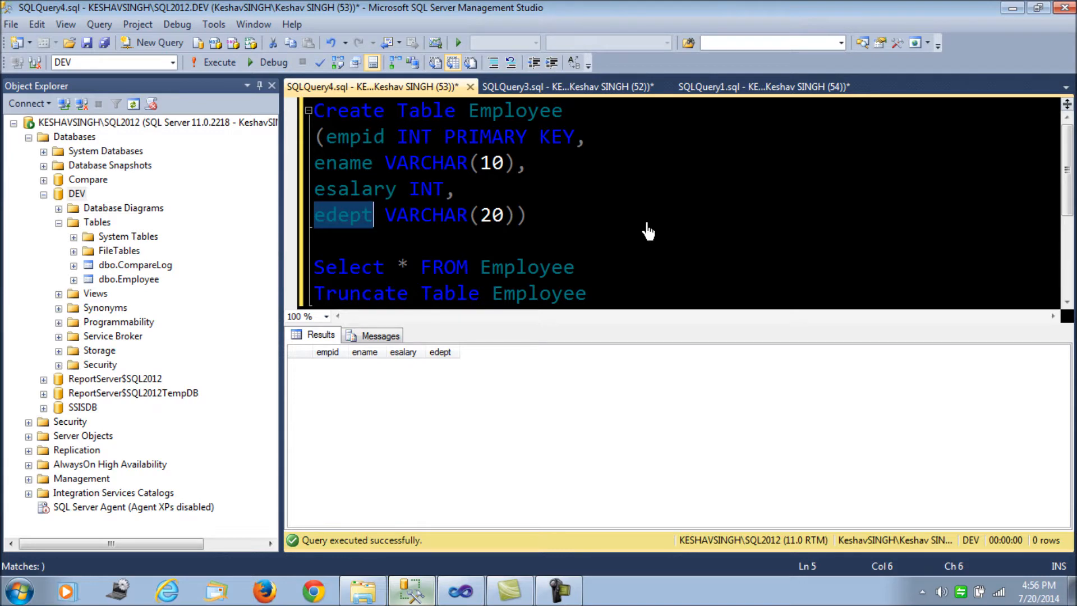
{"action": "mouse_move", "coordinate": [489, 328]}
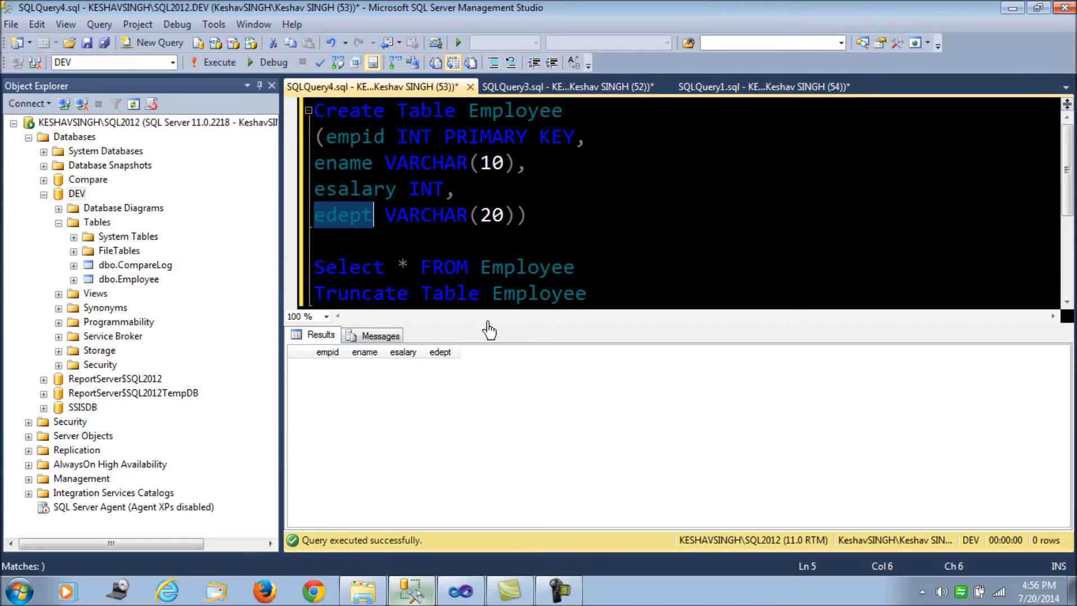
- View the employee rows in emp1.txt and emp2.txt from LoadFile, closing both files
{"action": "left_click", "coordinate": [362, 590]}
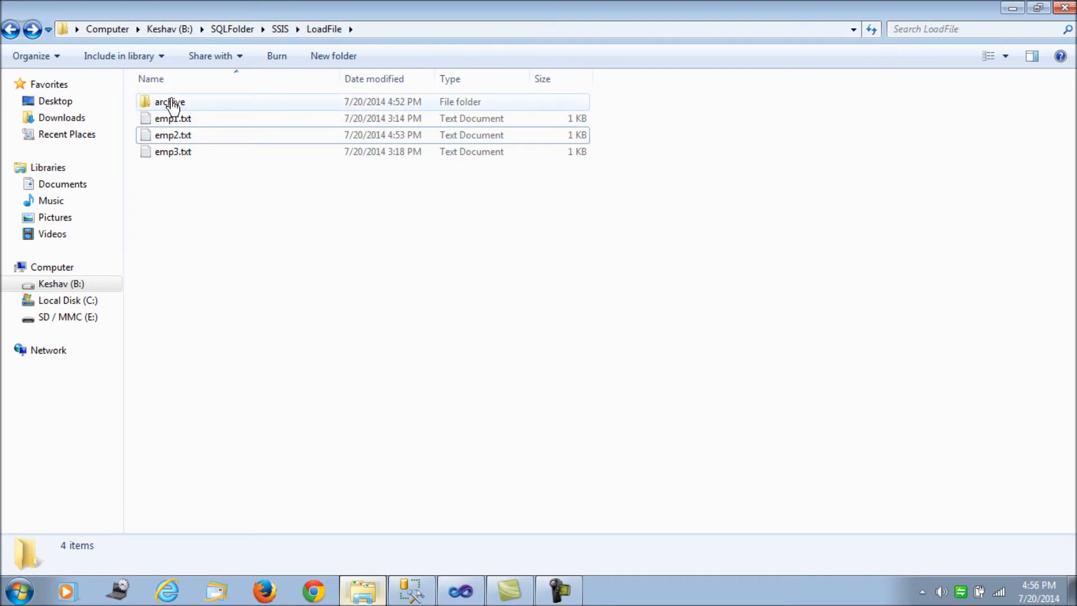
{"action": "double_click", "coordinate": [168, 102]}
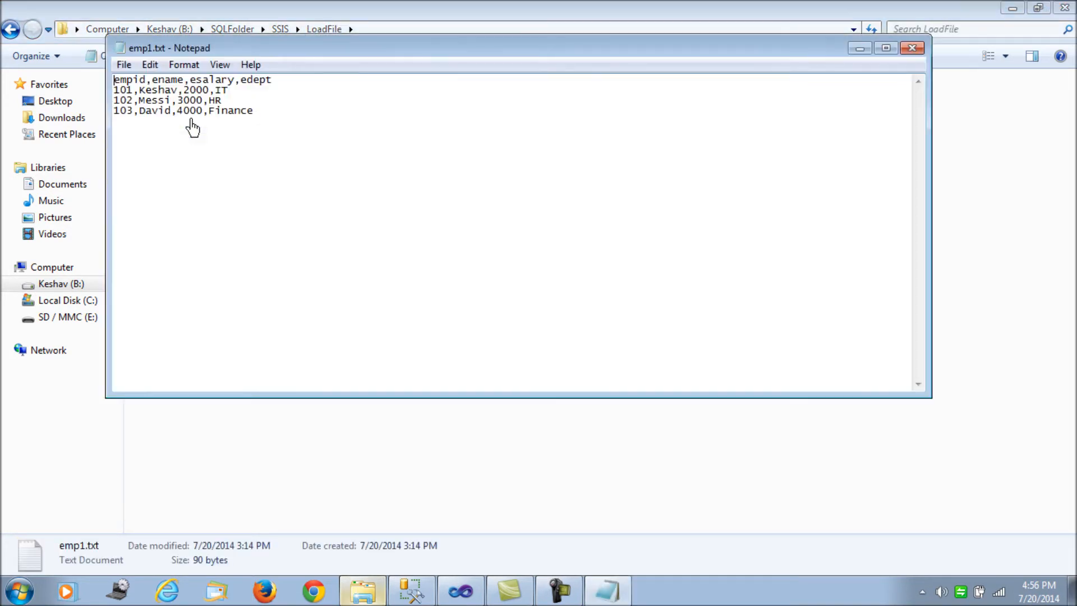
{"action": "mouse_move", "coordinate": [458, 196]}
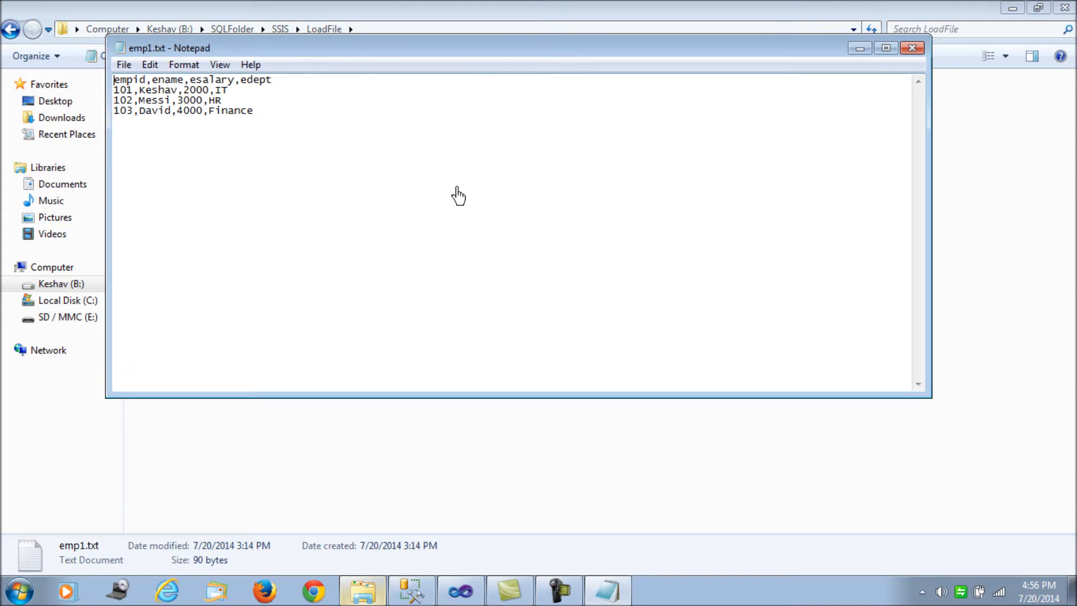
{"action": "mouse_move", "coordinate": [822, 88]}
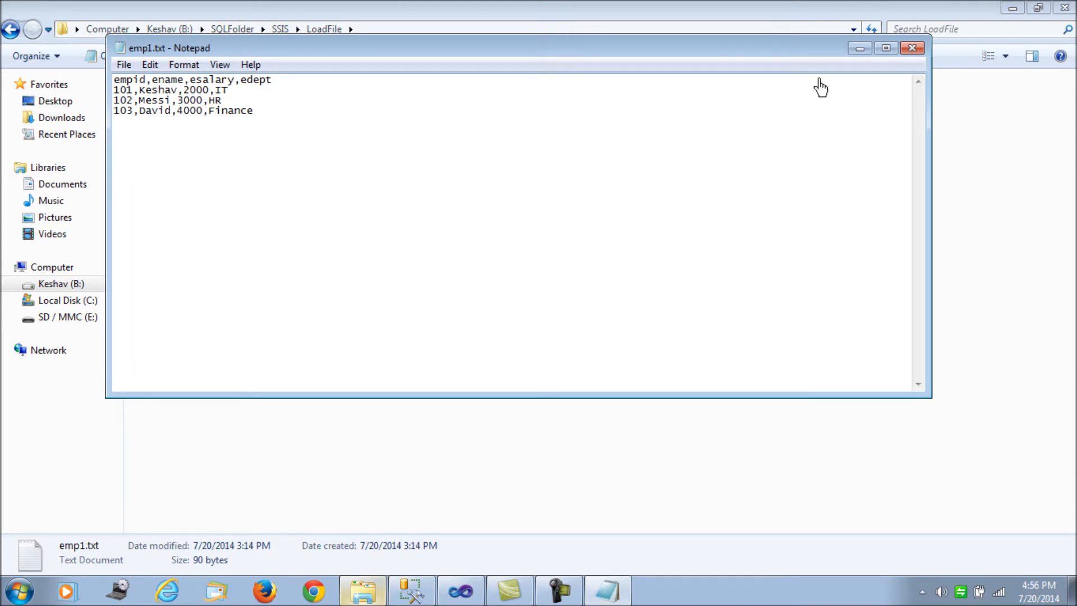
{"action": "left_click", "coordinate": [912, 48]}
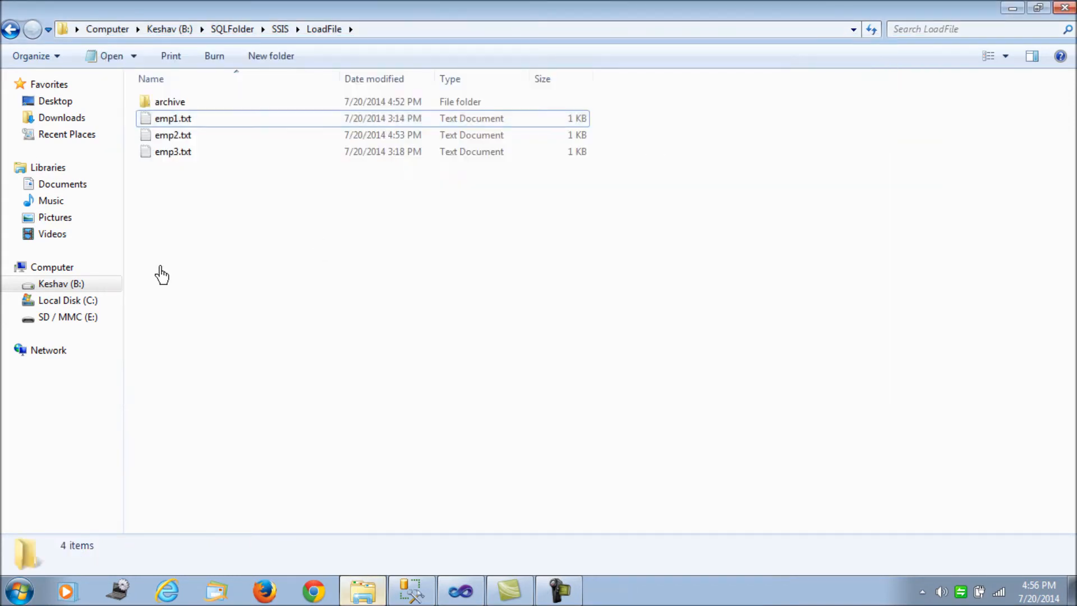
{"action": "double_click", "coordinate": [172, 135]}
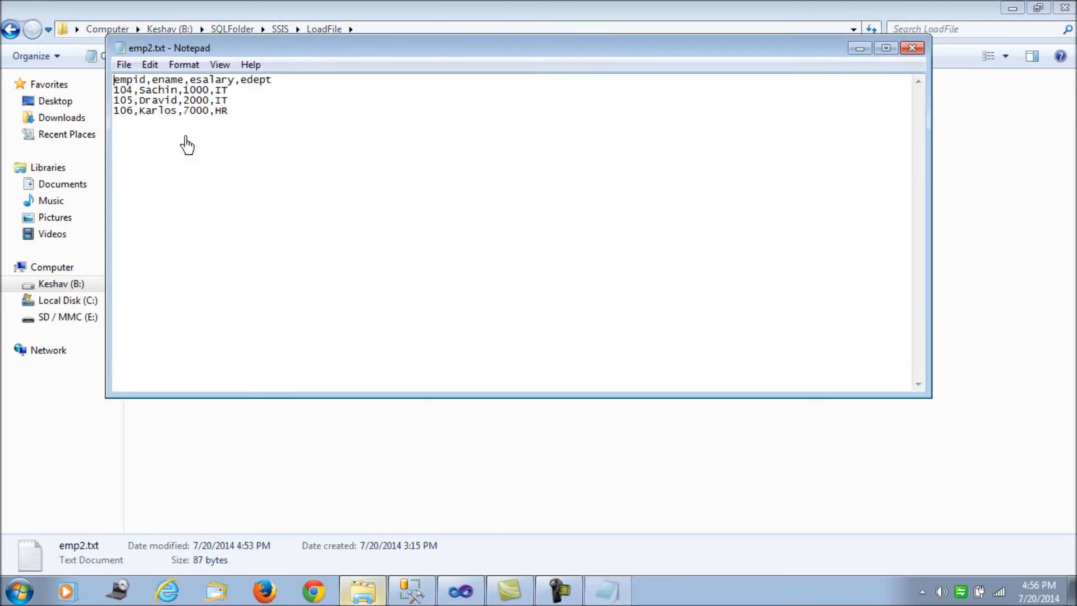
{"action": "left_click", "coordinate": [912, 48]}
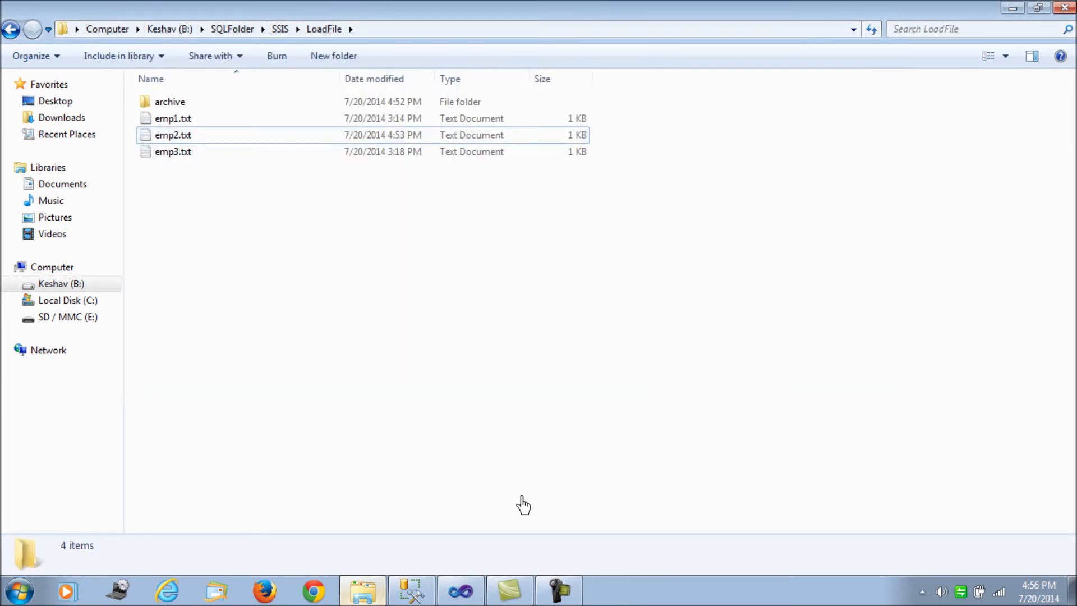
{"action": "left_click", "coordinate": [410, 591]}
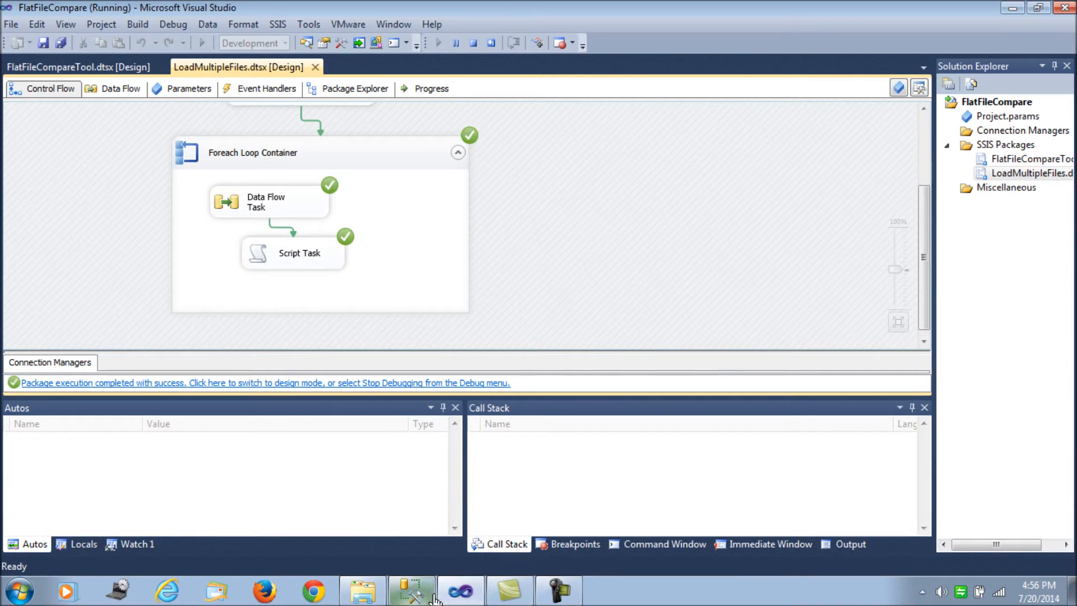
- Run SELECT * FROM Employee in SSMS to confirm nine rows were loaded
{"action": "left_click", "coordinate": [410, 590]}
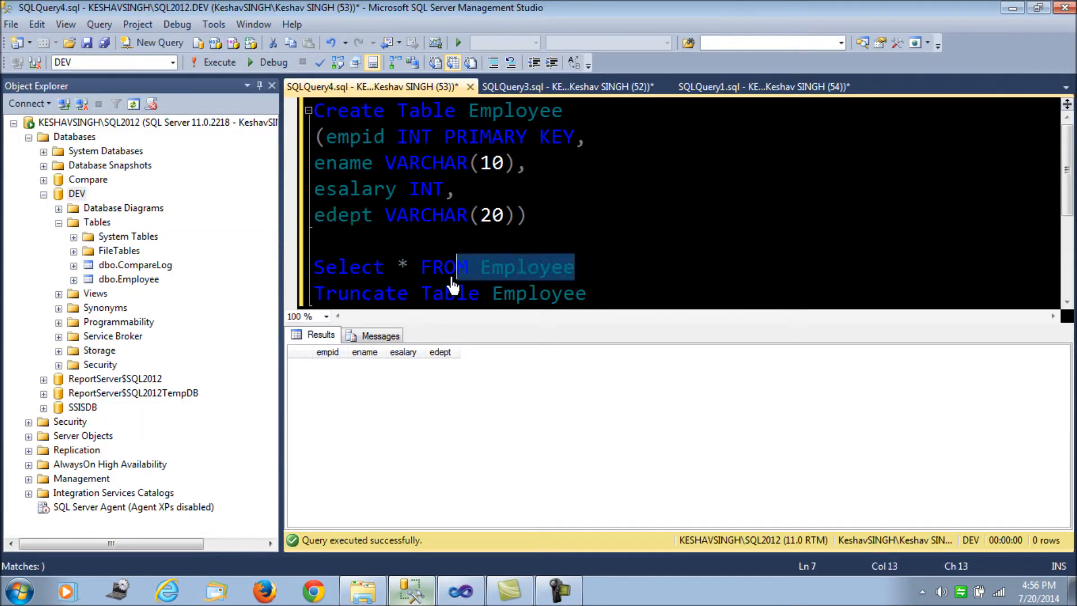
{"action": "left_click", "coordinate": [220, 62]}
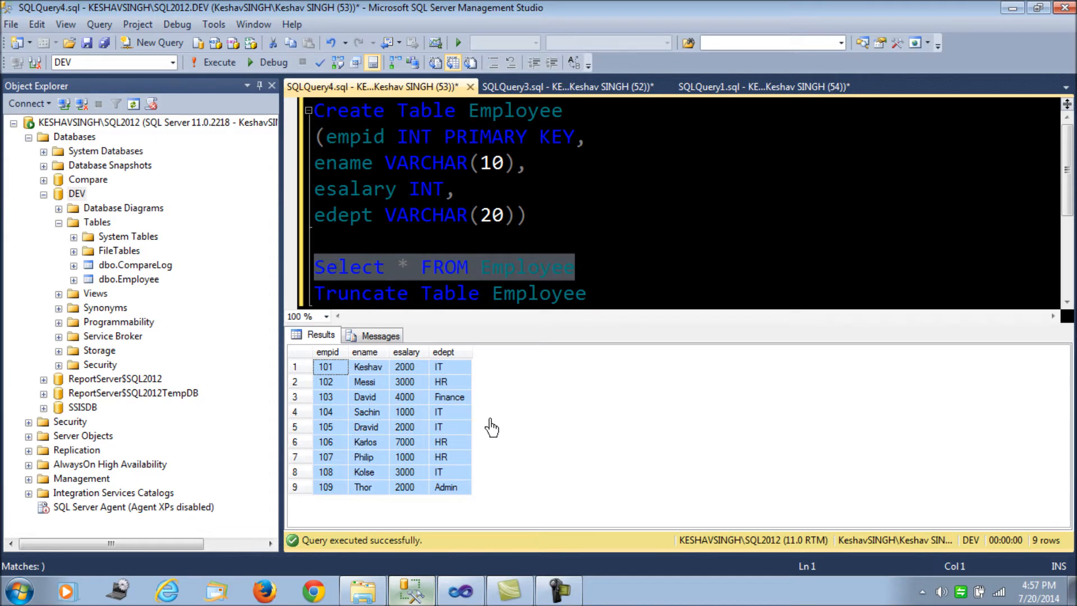
{"action": "mouse_move", "coordinate": [368, 594]}
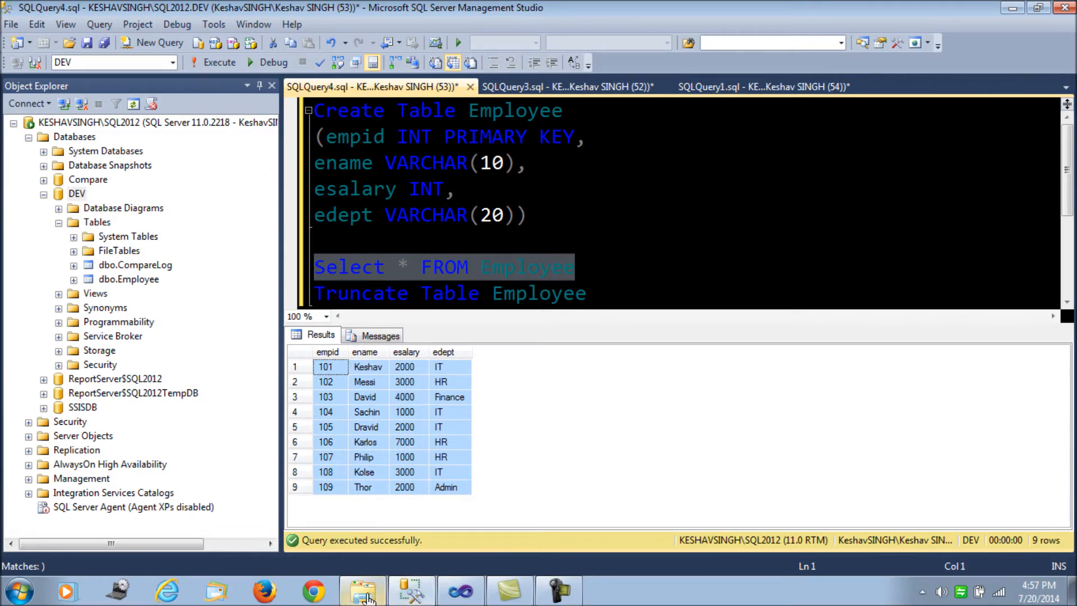
- Move all three archived employee files back into the LoadFile folder
{"action": "left_click", "coordinate": [362, 591]}
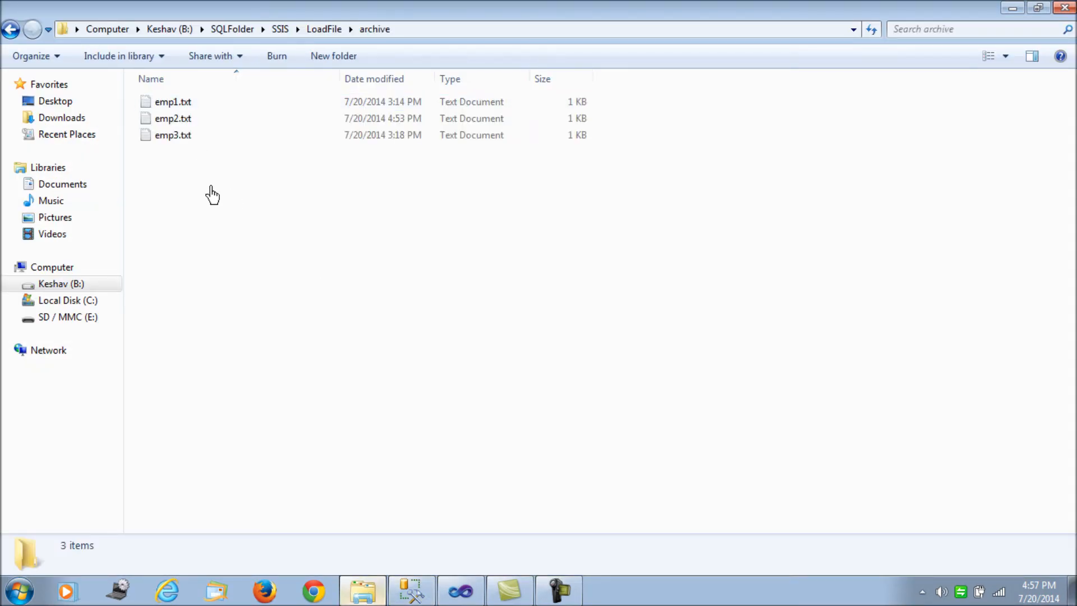
{"action": "key", "text": "ctrl+a"}
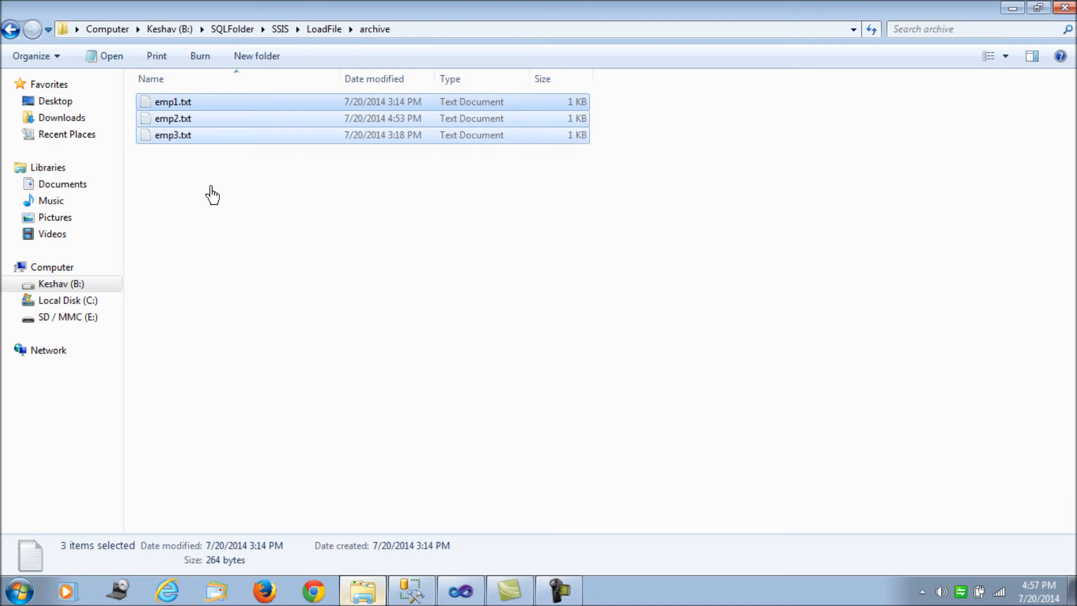
{"action": "left_click", "coordinate": [11, 29]}
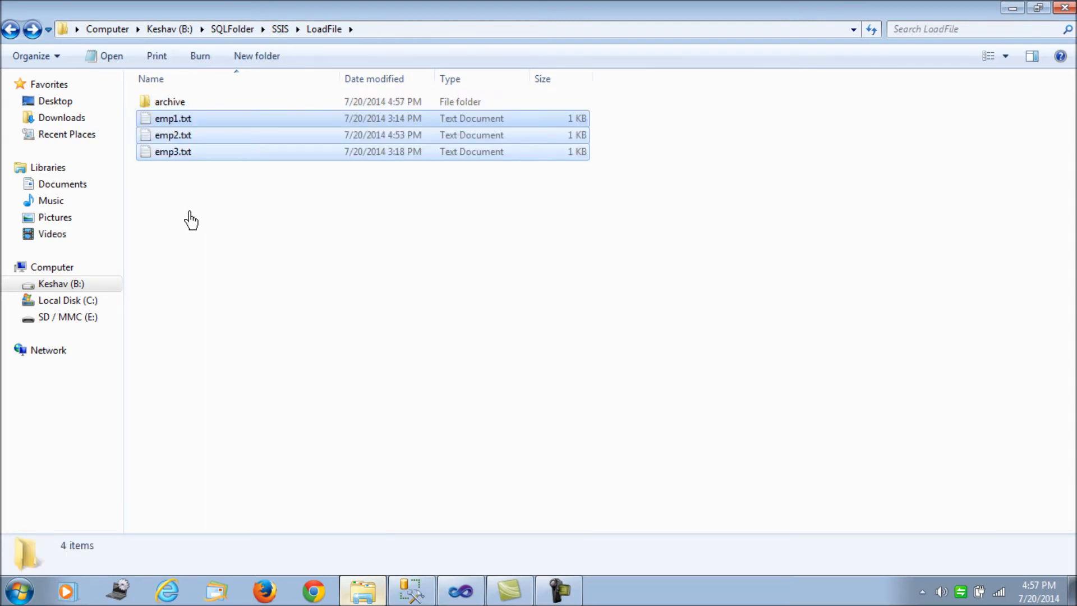
- Change the first employee's salary in emp2.txt from 1000 to ABC and save
{"action": "double_click", "coordinate": [172, 135]}
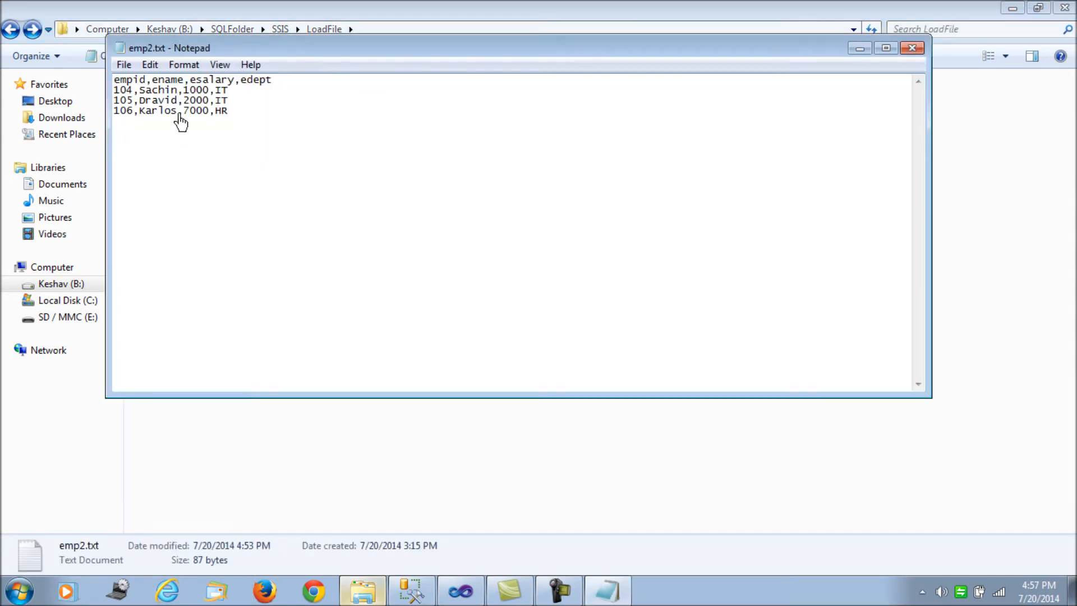
{"action": "double_click", "coordinate": [195, 89]}
{"action": "type", "text": "ABC"}
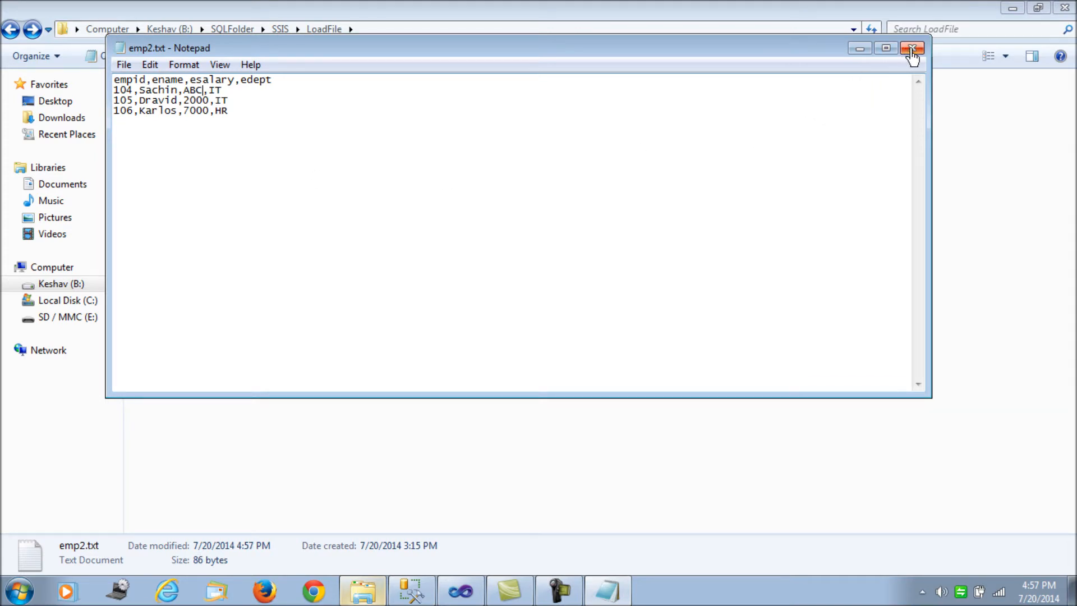
{"action": "left_click", "coordinate": [913, 48]}
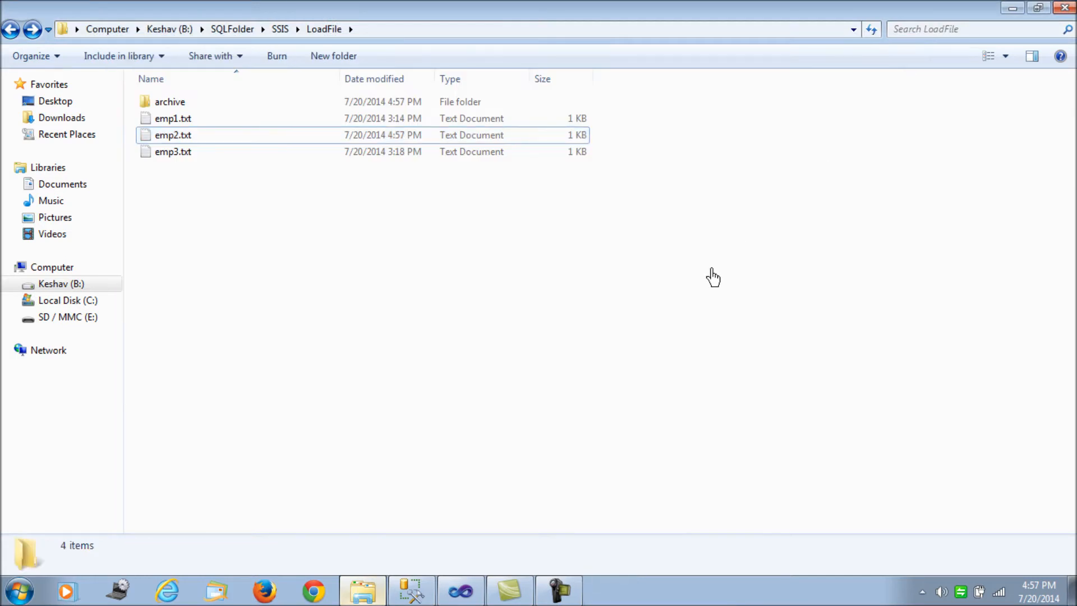
{"action": "left_click", "coordinate": [173, 135]}
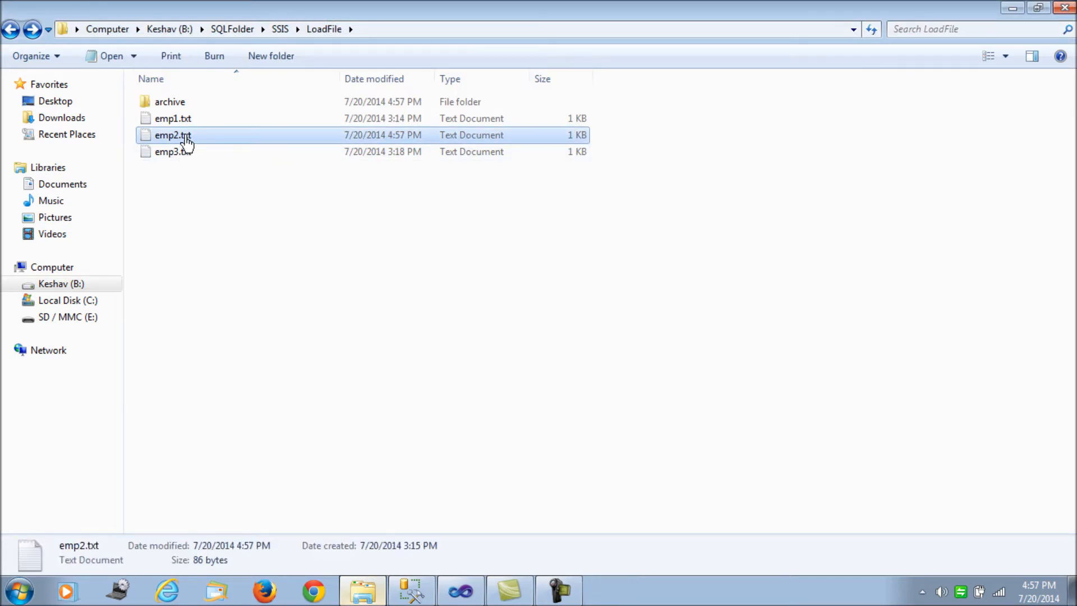
- Rerun LoadMultipleFiles, see Data Flow Task and Foreach Loop Container fail, and stop debugging
{"action": "left_click", "coordinate": [411, 591]}
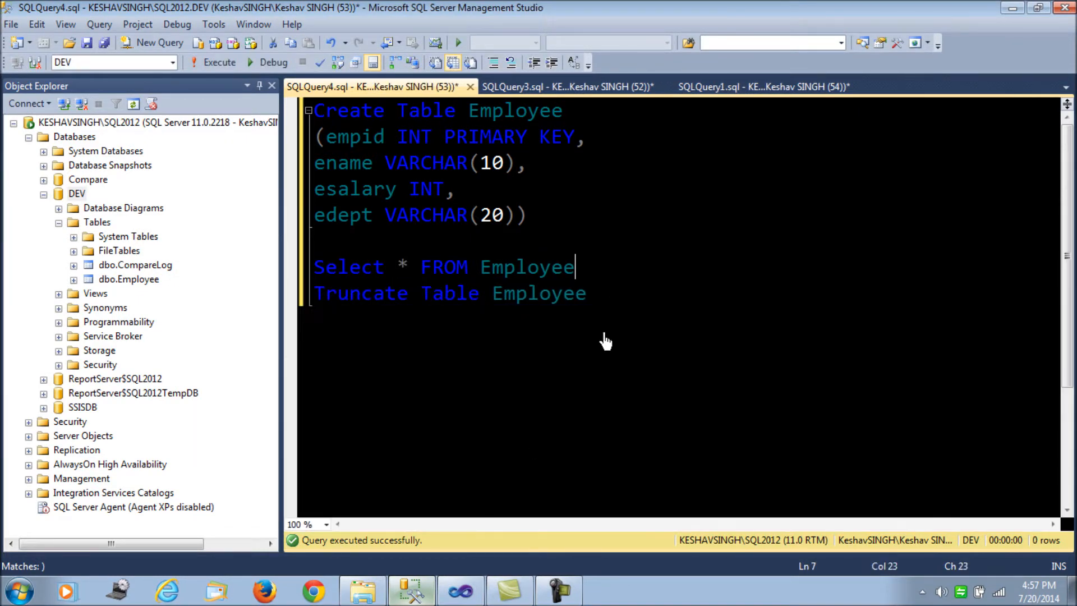
{"action": "left_click", "coordinate": [459, 590]}
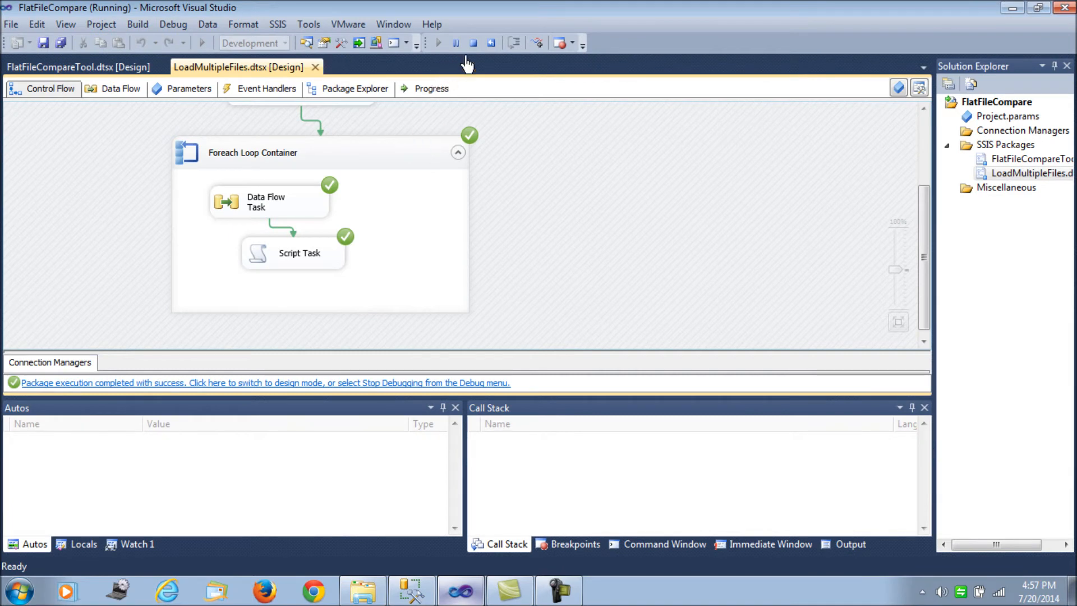
{"action": "left_click", "coordinate": [261, 382]}
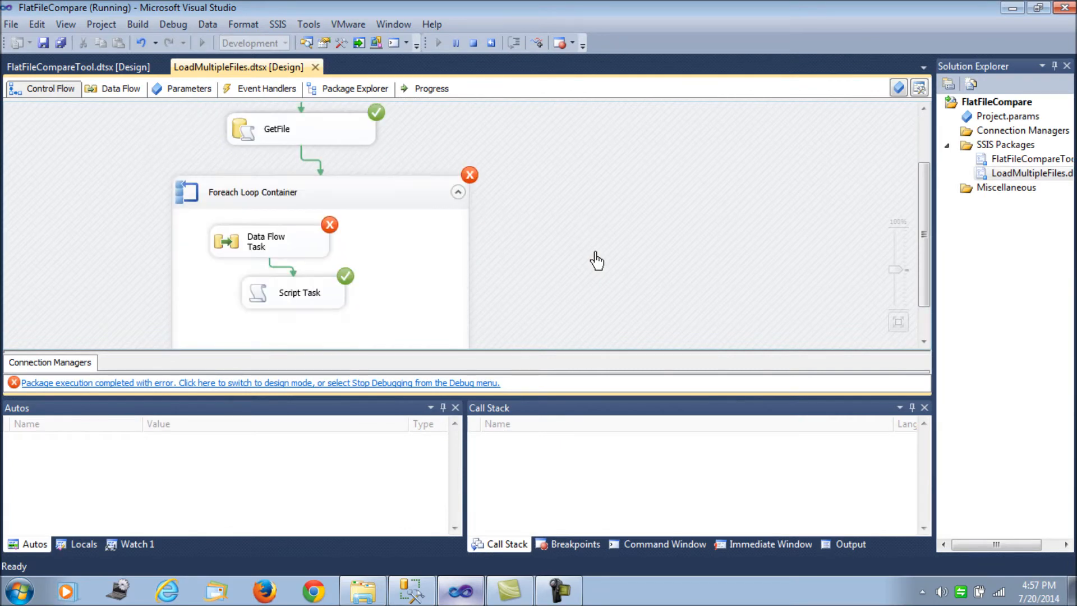
- View the employee rows in emp3.txt in Notepad, then close it
{"action": "left_click", "coordinate": [362, 590]}
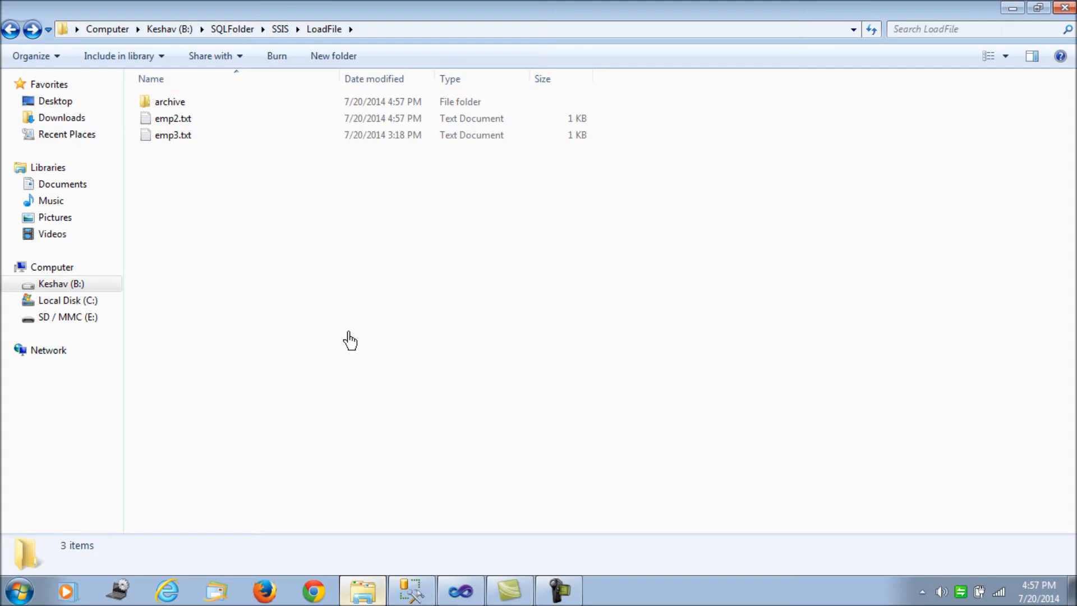
{"action": "mouse_move", "coordinate": [411, 589]}
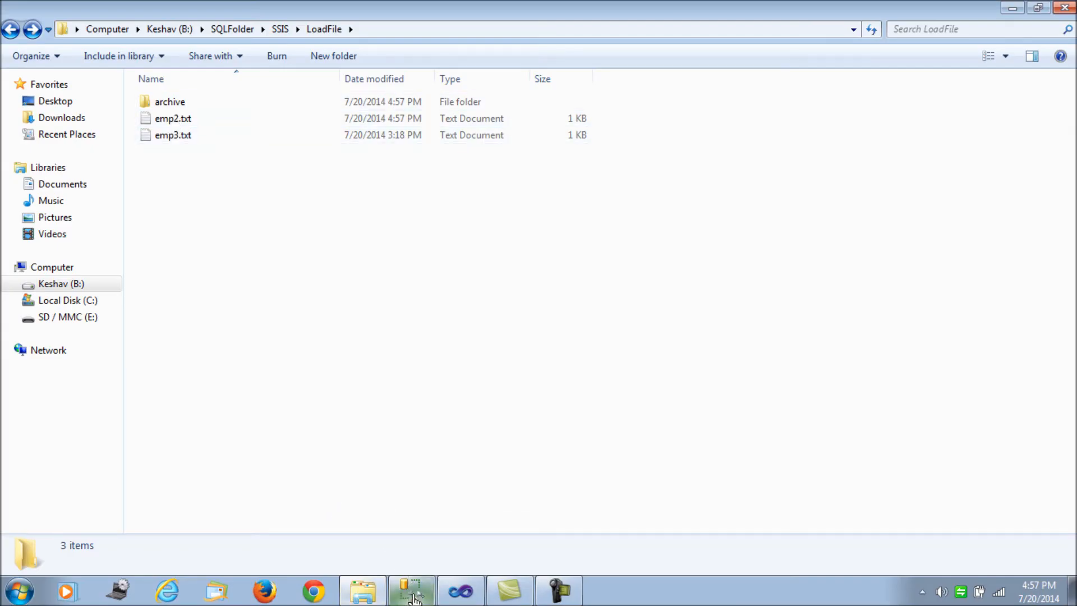
{"action": "left_click", "coordinate": [411, 591]}
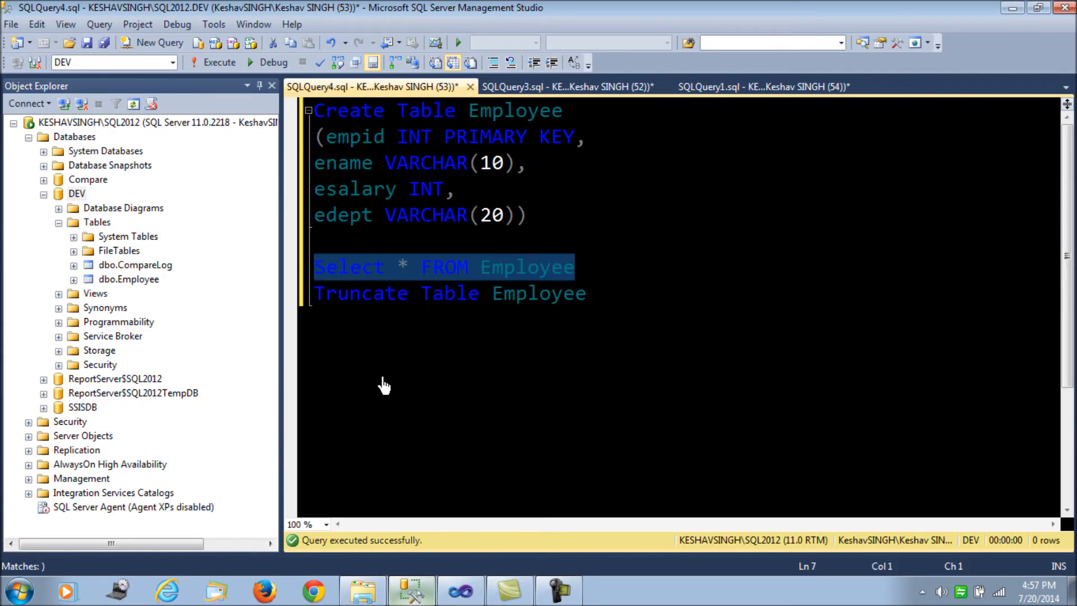
{"action": "left_click", "coordinate": [361, 590]}
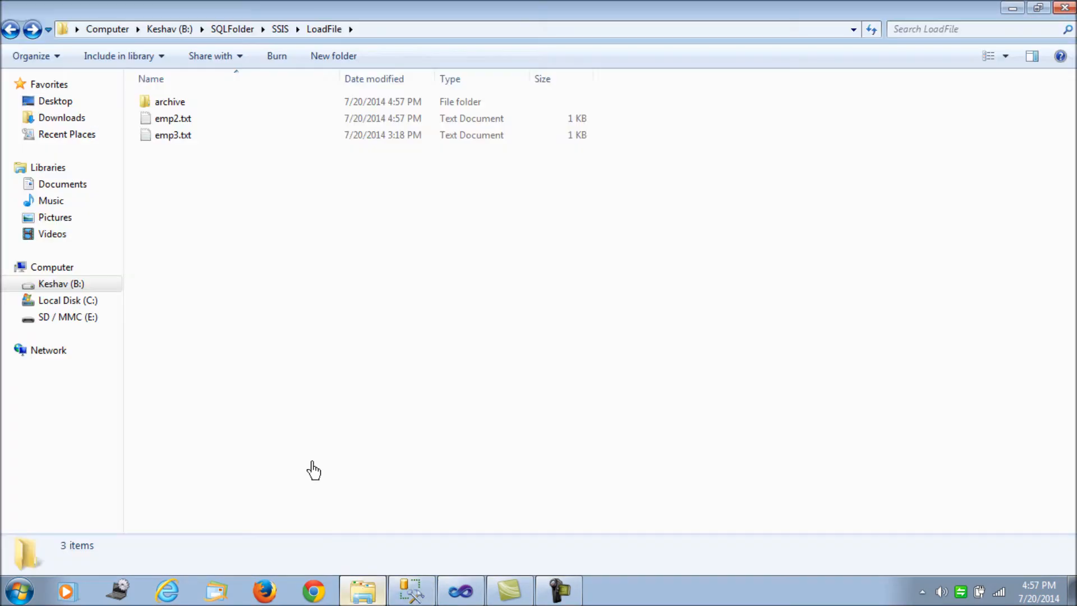
{"action": "mouse_move", "coordinate": [174, 118]}
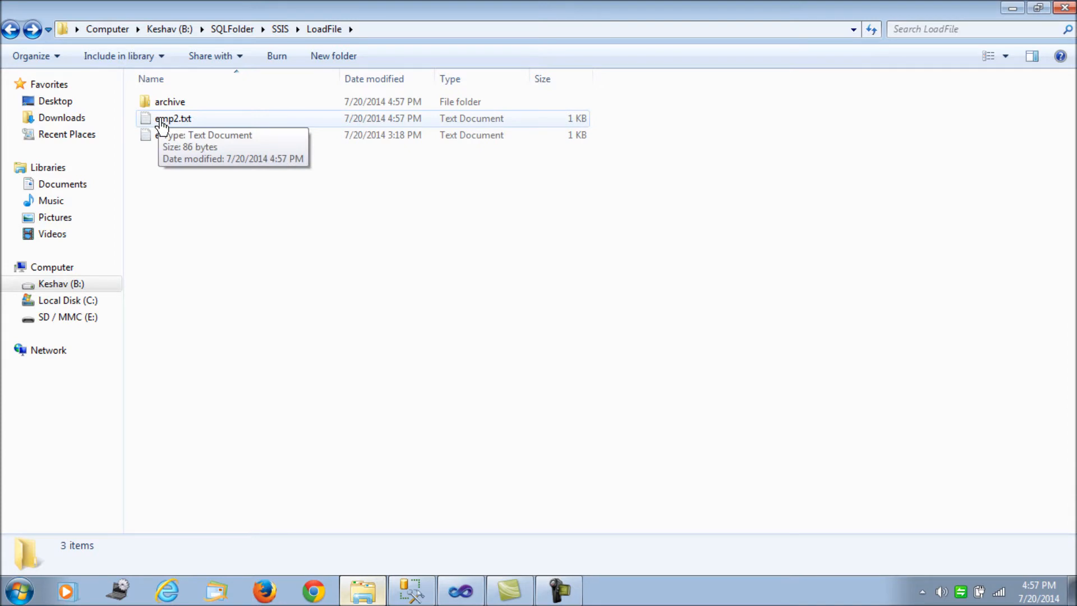
{"action": "double_click", "coordinate": [172, 119]}
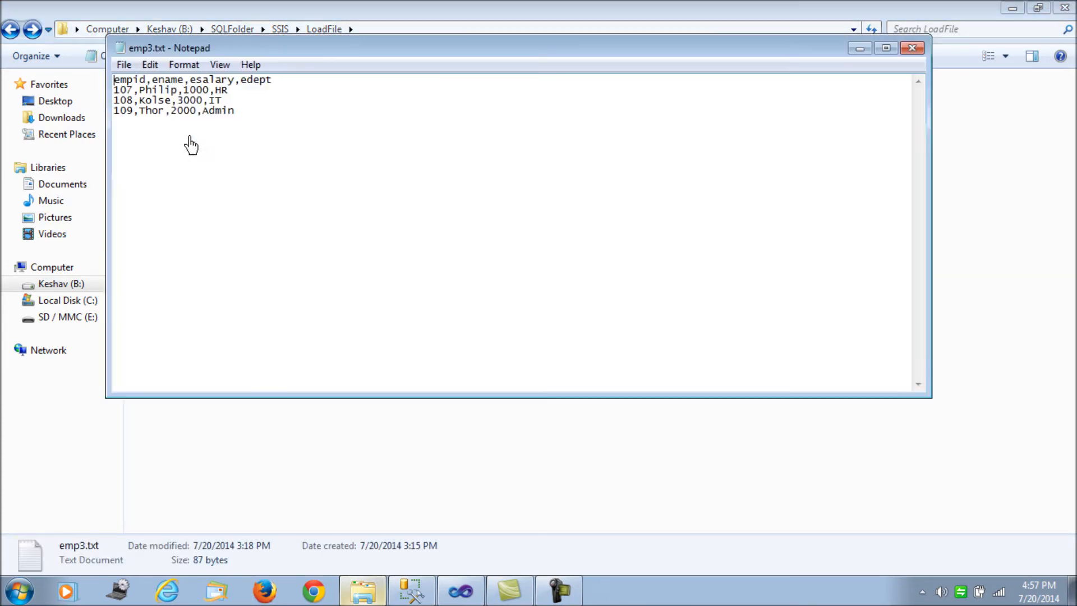
{"action": "left_click", "coordinate": [912, 48]}
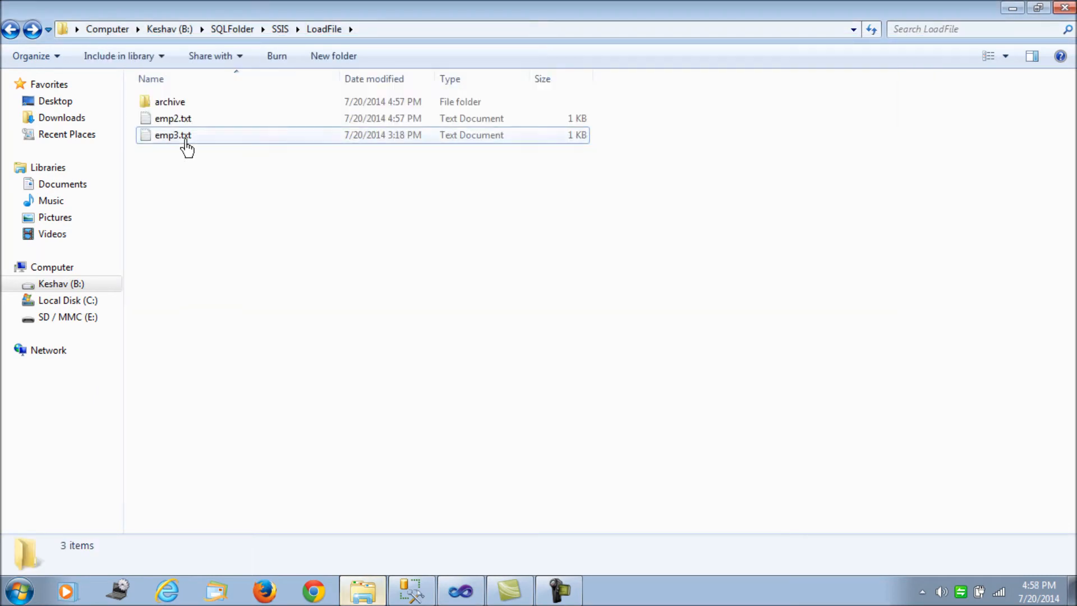
- Open the archive folder to confirm only emp1.txt was archived, then return to Visual Studio
{"action": "left_click", "coordinate": [172, 134]}
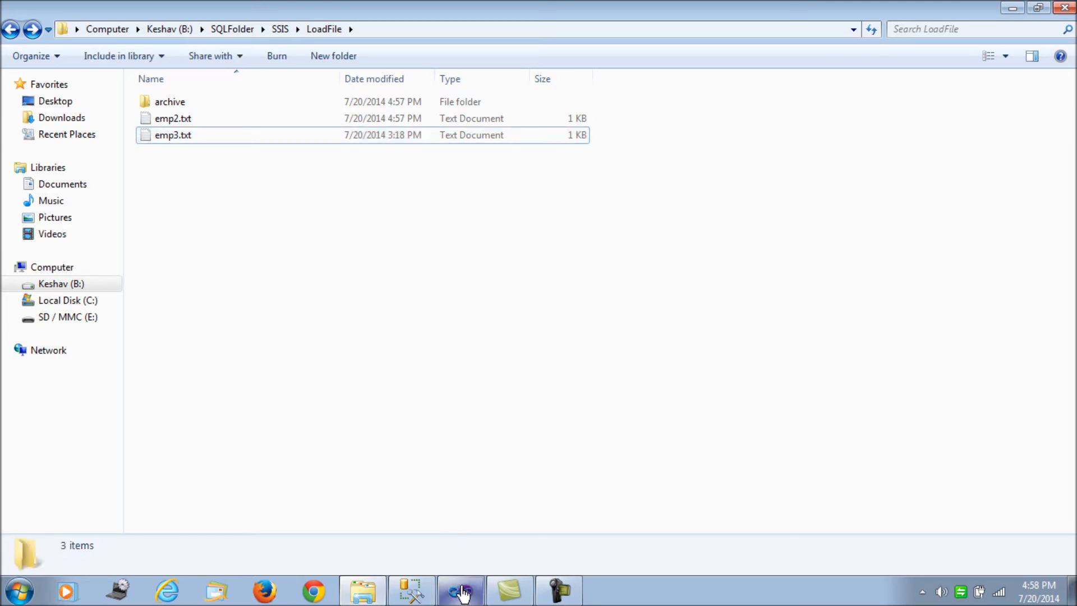
{"action": "double_click", "coordinate": [169, 101]}
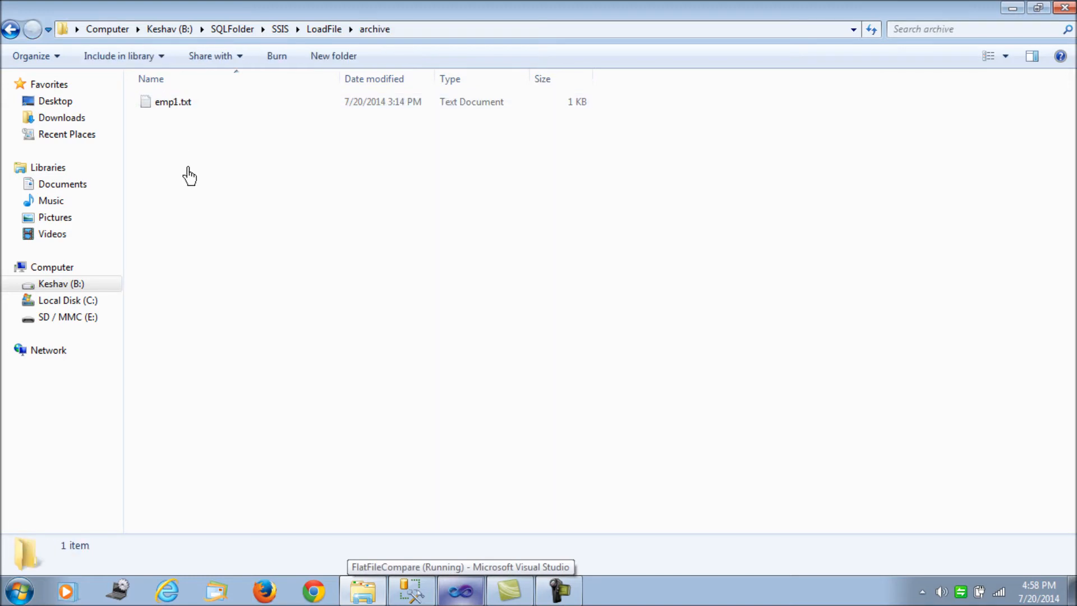
{"action": "left_click", "coordinate": [171, 101]}
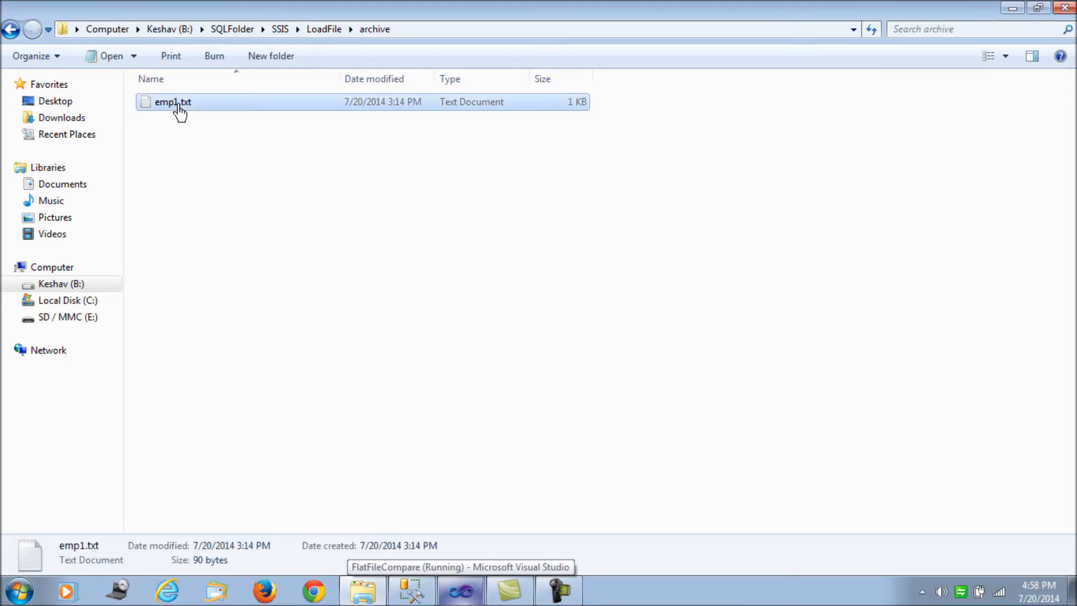
{"action": "left_click", "coordinate": [11, 28]}
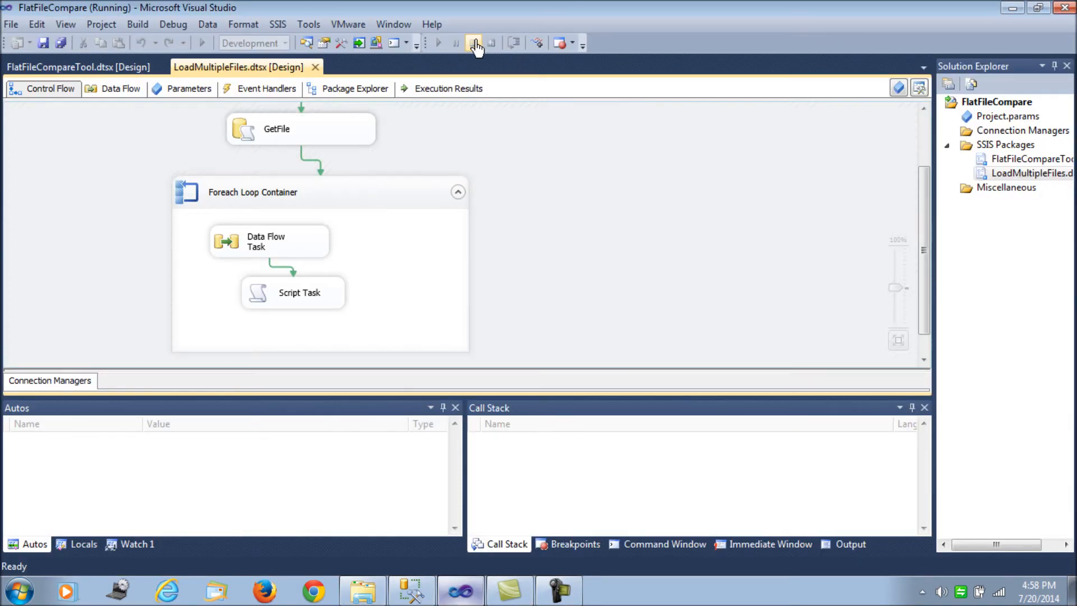
- Stop debugging and add an OnError event handler with Data Flow Task as executable
{"action": "left_click", "coordinate": [475, 42]}
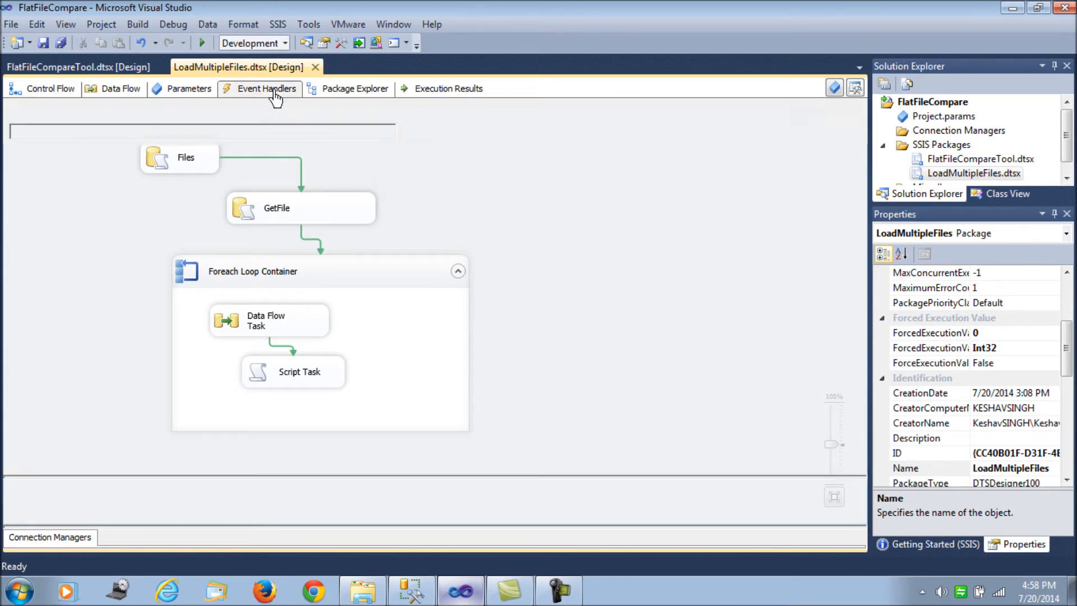
{"action": "left_click", "coordinate": [267, 88]}
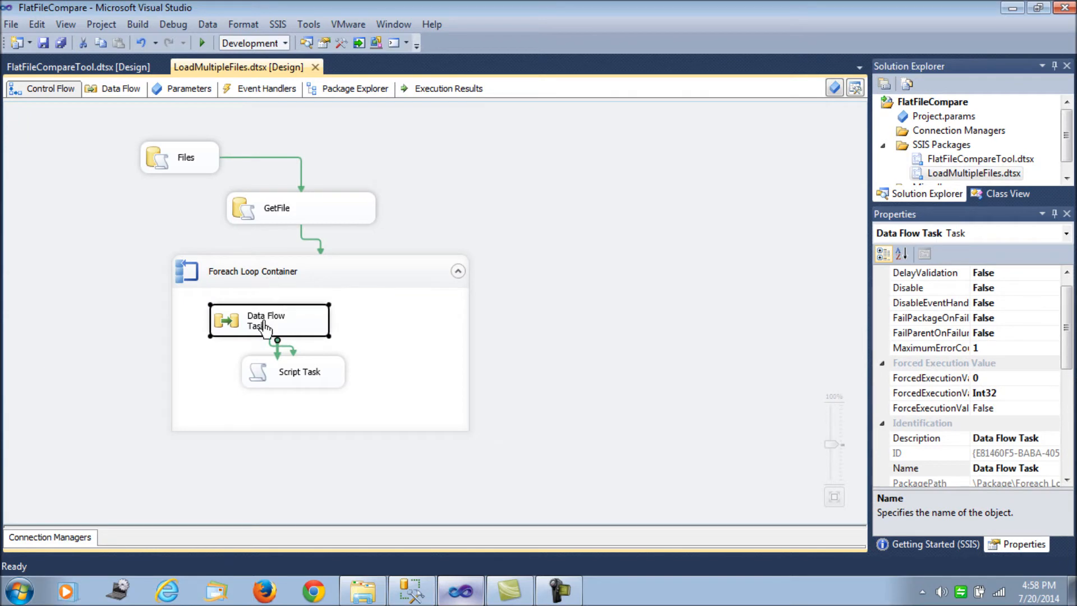
{"action": "mouse_move", "coordinate": [266, 88]}
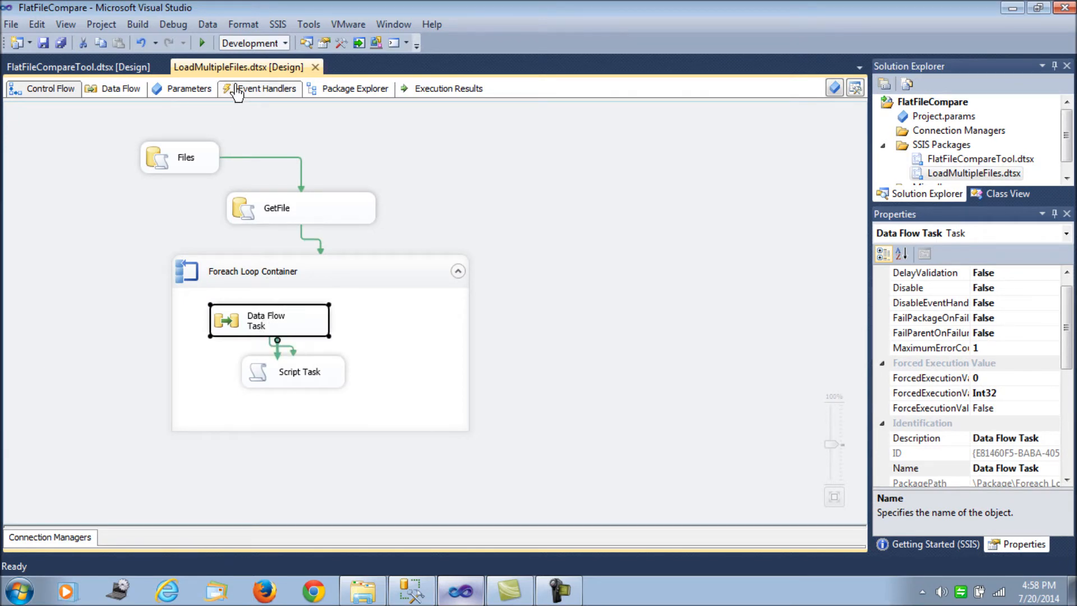
{"action": "left_click", "coordinate": [266, 88]}
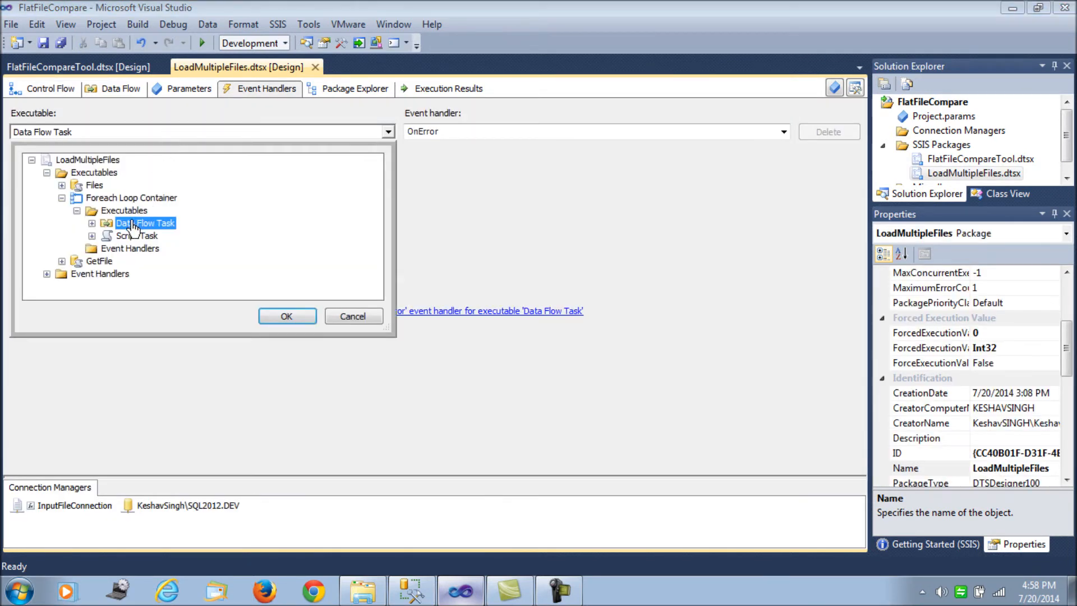
{"action": "left_click", "coordinate": [287, 316]}
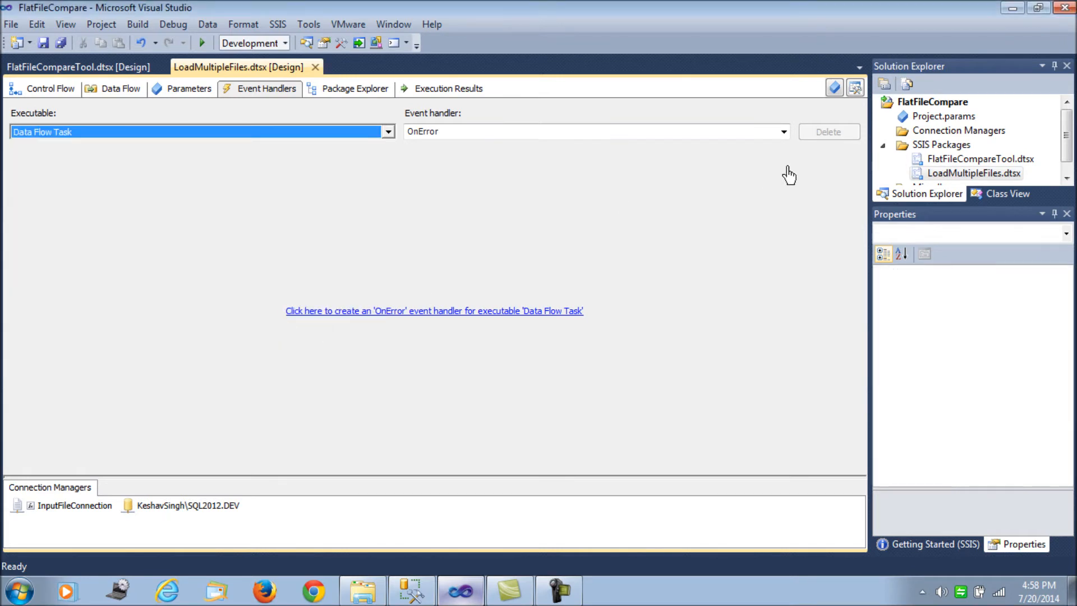
{"action": "left_click", "coordinate": [434, 310]}
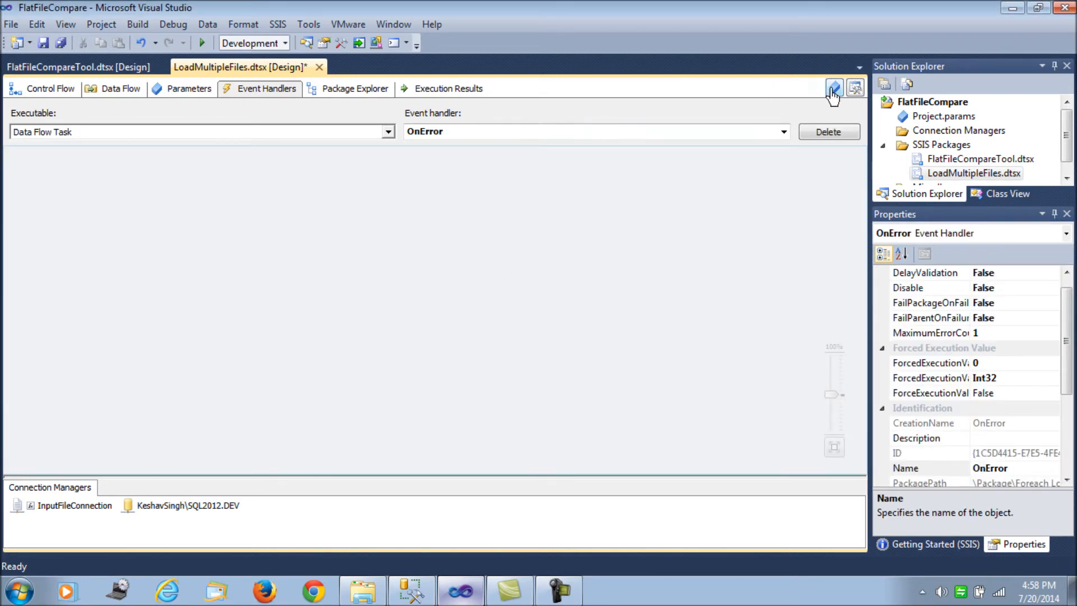
- List the OnError handler's system variables and set Propagate's value to False
{"action": "left_click", "coordinate": [834, 88]}
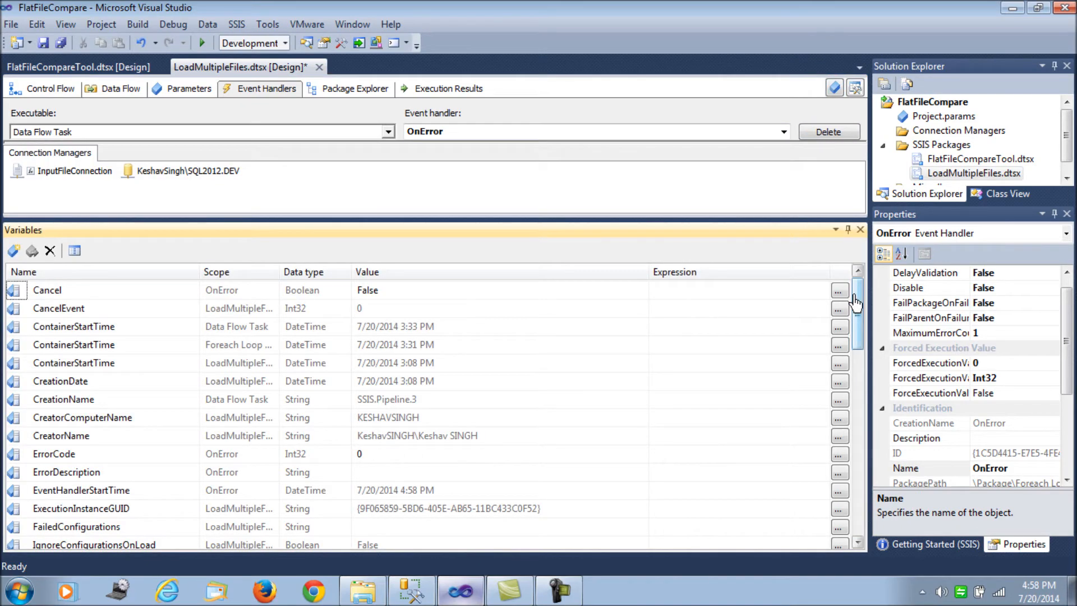
{"action": "scroll", "scroll_direction": "down", "scroll_amount": 3}
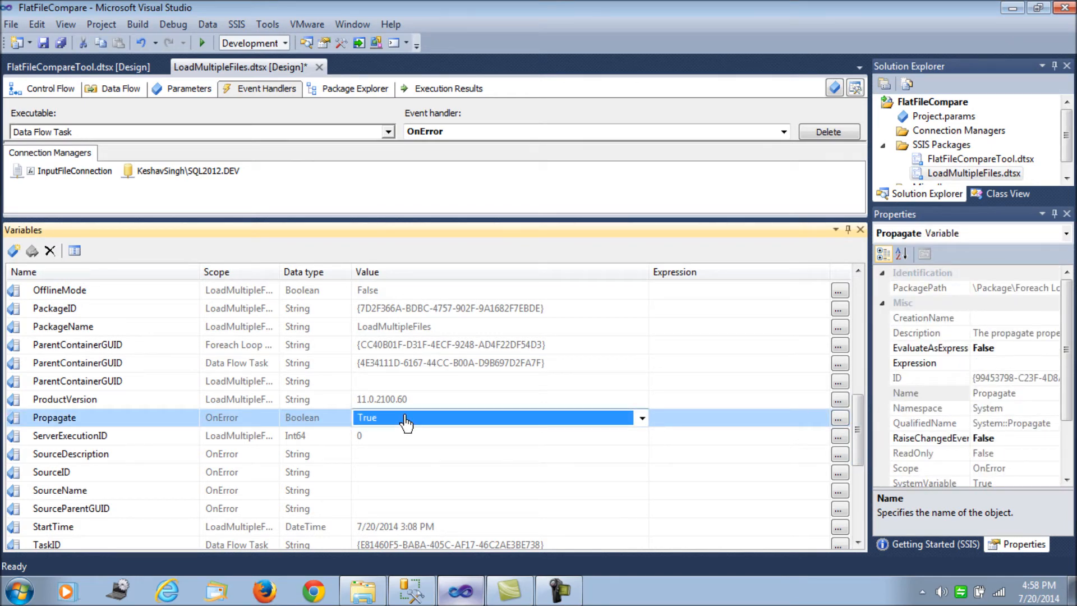
{"action": "left_click", "coordinate": [640, 417]}
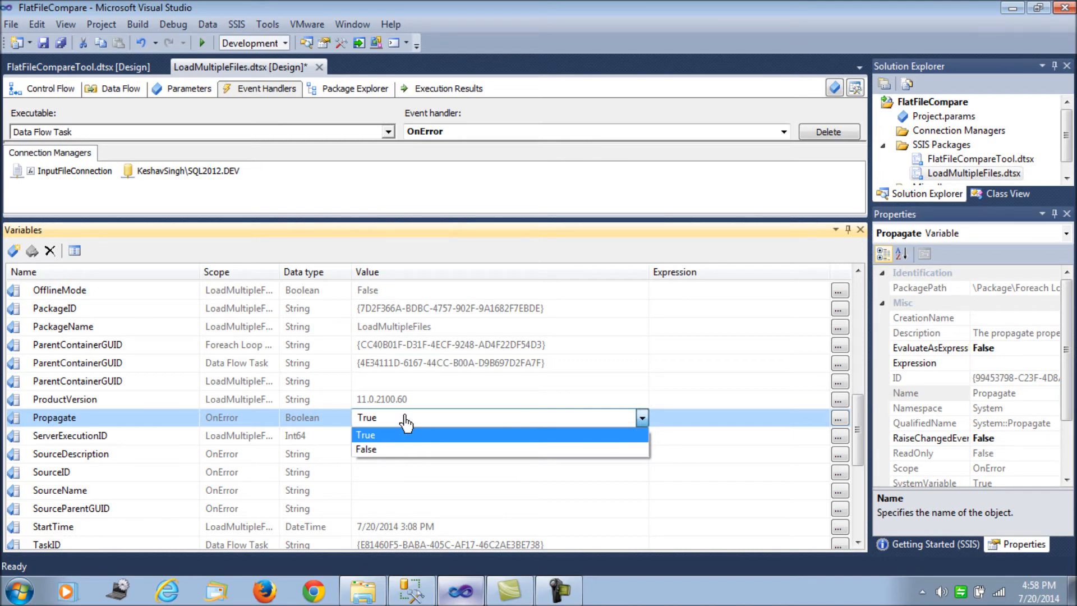
{"action": "mouse_move", "coordinate": [403, 450]}
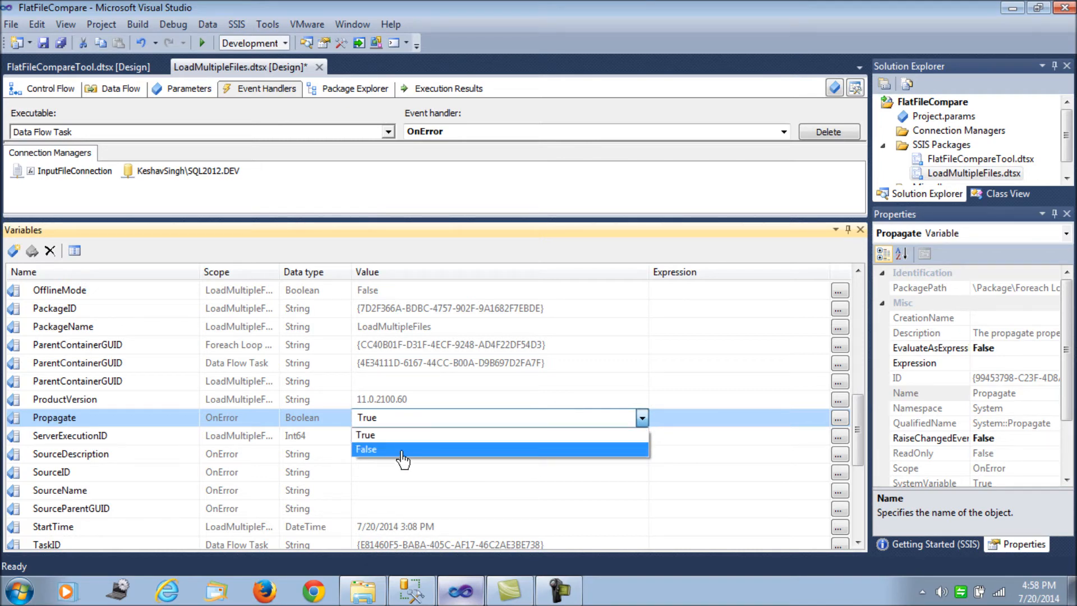
{"action": "left_click", "coordinate": [366, 449]}
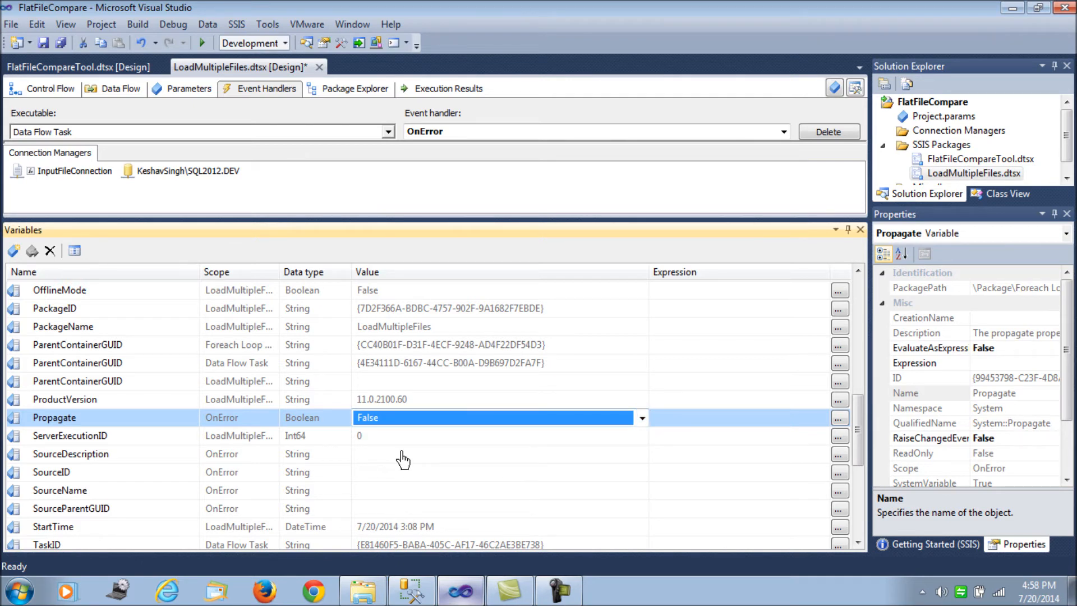
{"action": "mouse_move", "coordinate": [842, 256]}
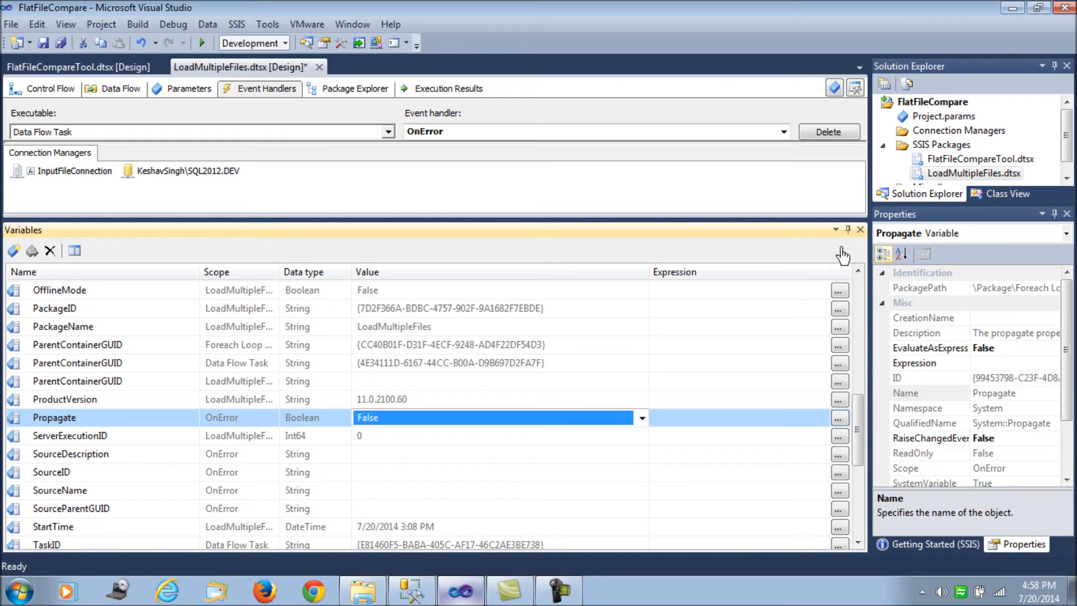
{"action": "mouse_move", "coordinate": [860, 230]}
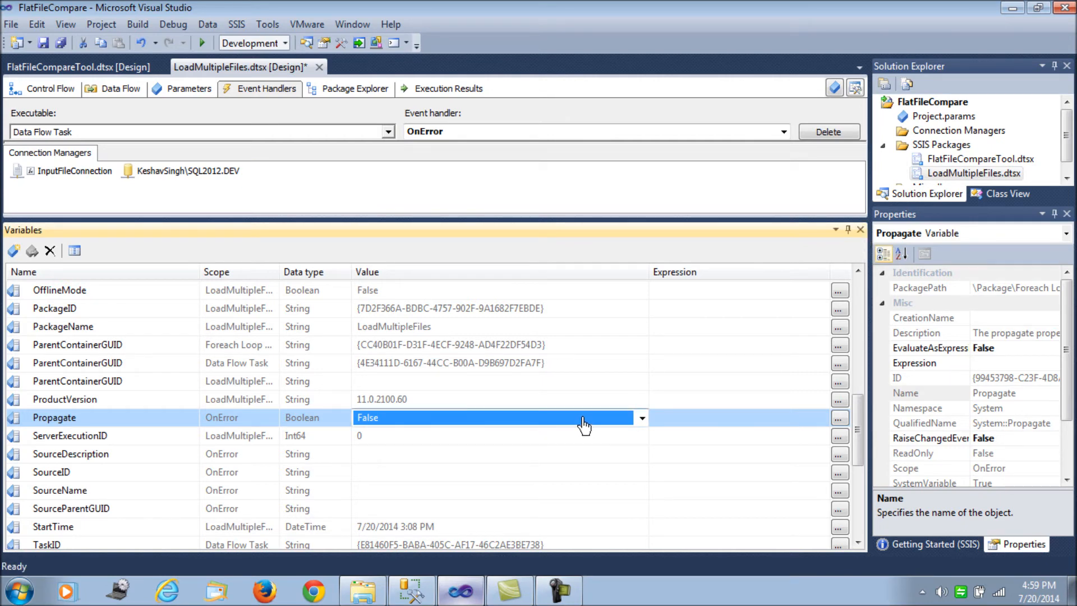
{"action": "left_click", "coordinate": [640, 417]}
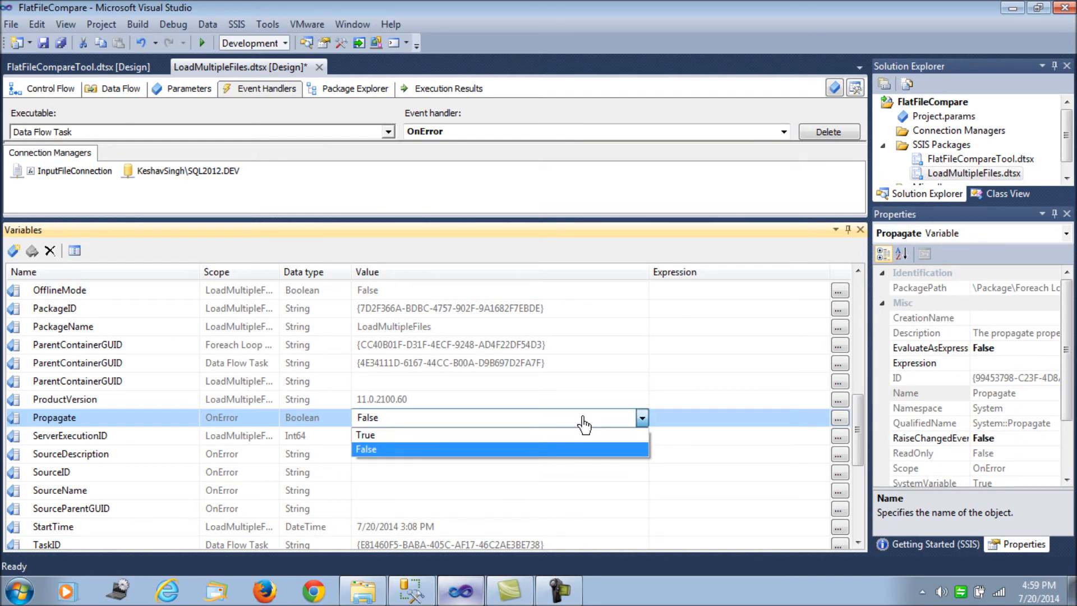
{"action": "left_click", "coordinate": [367, 449]}
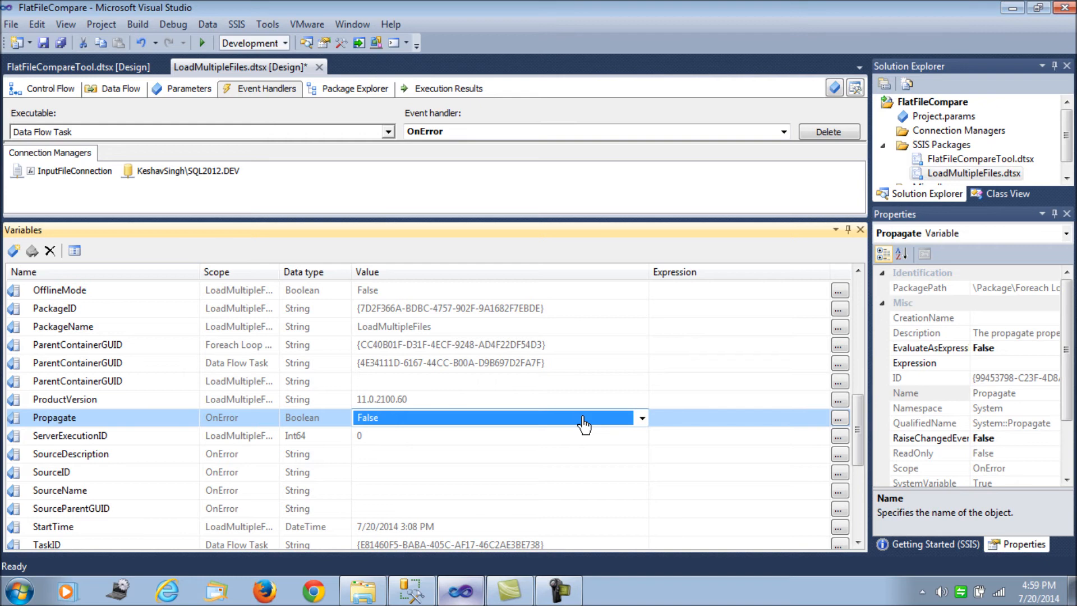
{"action": "mouse_move", "coordinate": [630, 392]}
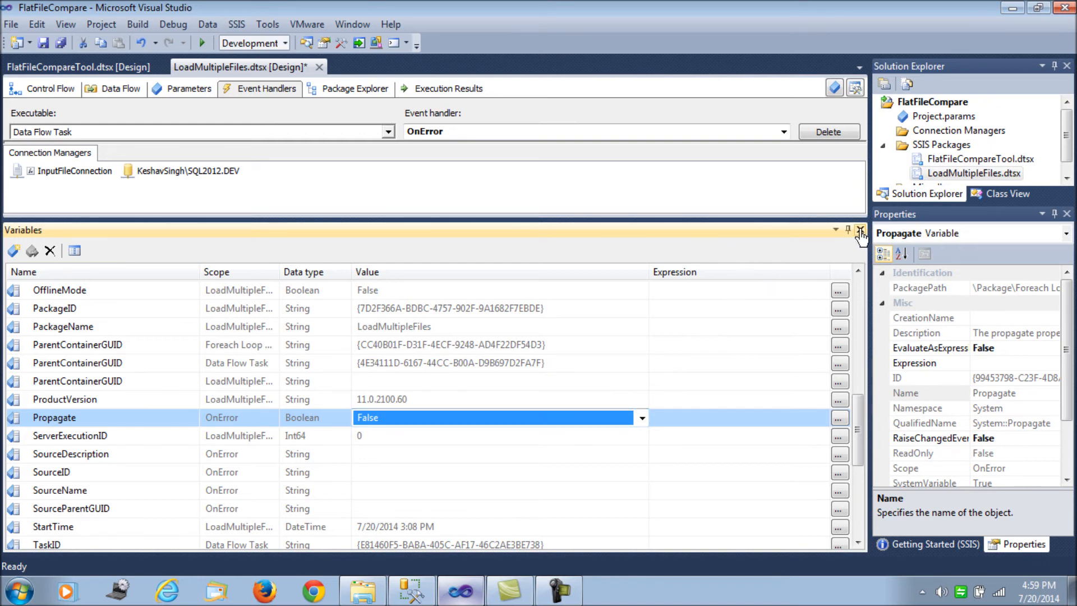
- Check the package parameters and control flow, then the LoadFile source folder
{"action": "left_click", "coordinate": [189, 88]}
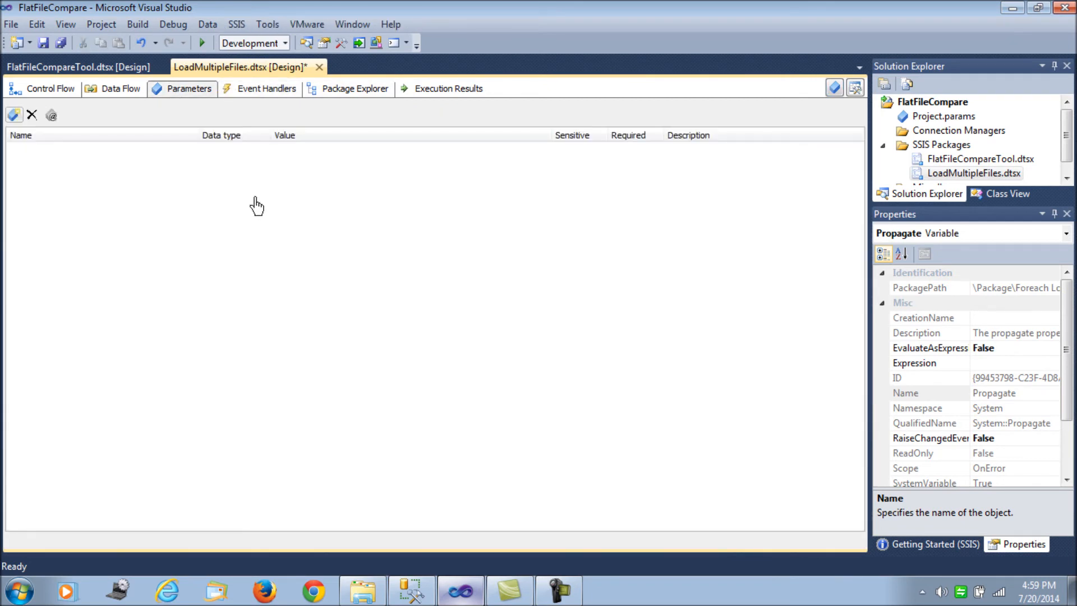
{"action": "left_click", "coordinate": [49, 88]}
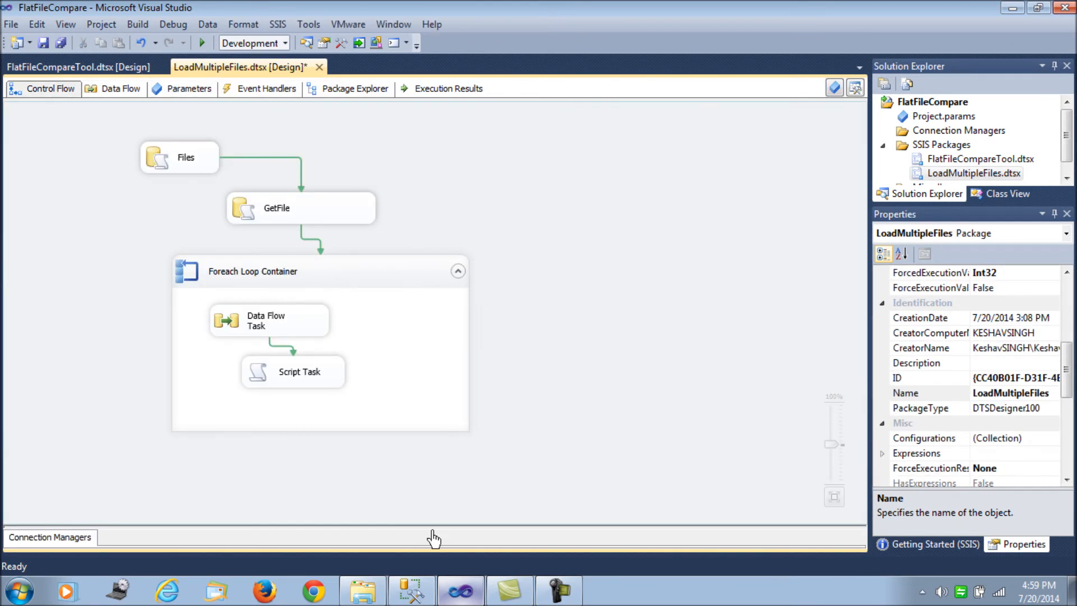
{"action": "left_click", "coordinate": [361, 591]}
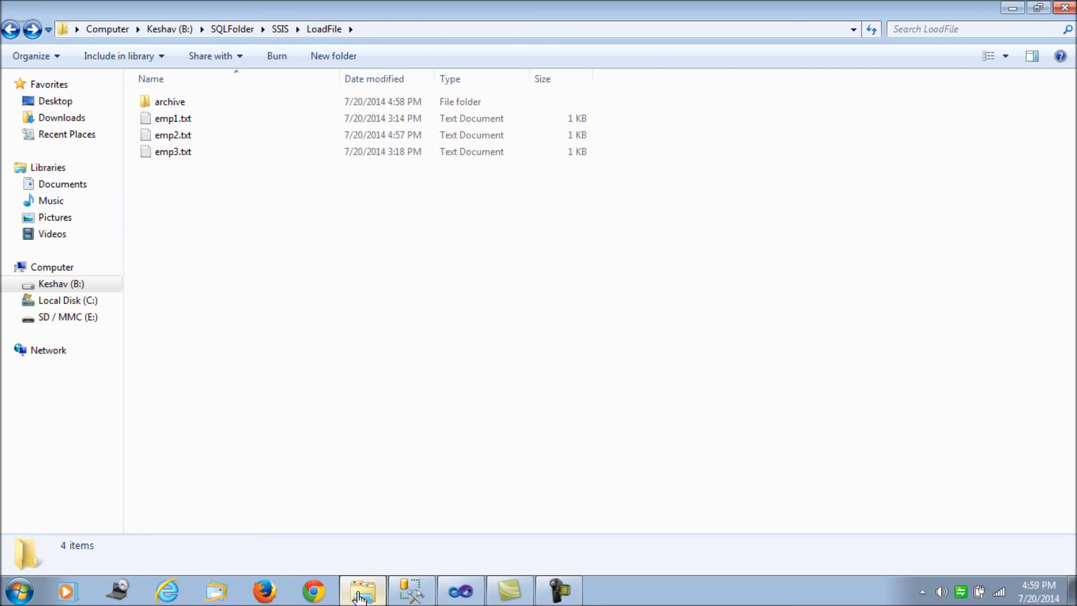
- Execute TRUNCATE TABLE Employee in SSMS to empty the table
{"action": "left_click", "coordinate": [410, 590]}
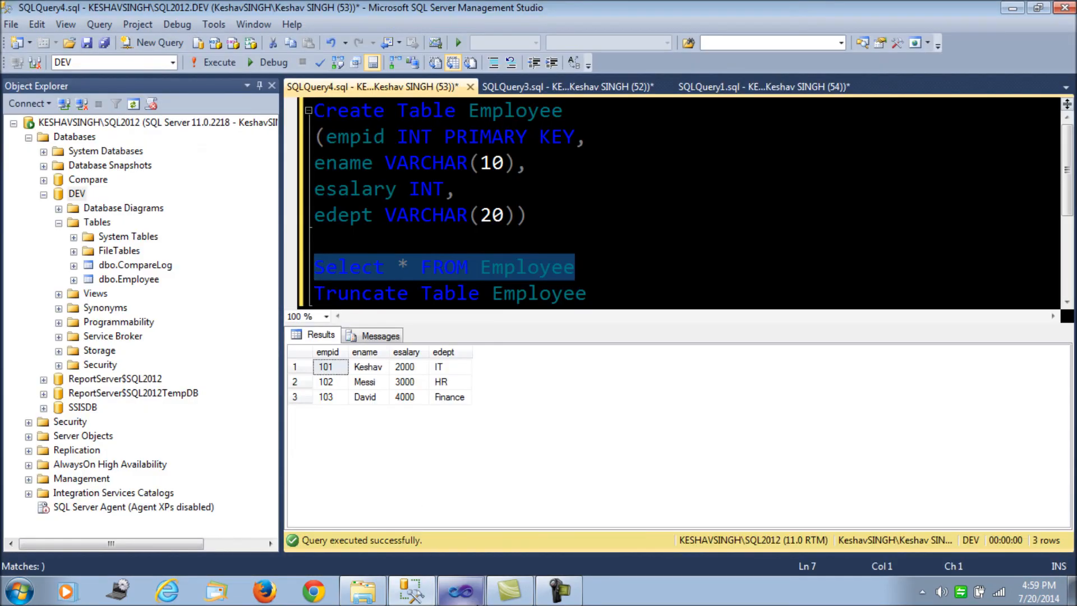
{"action": "left_click", "coordinate": [410, 590]}
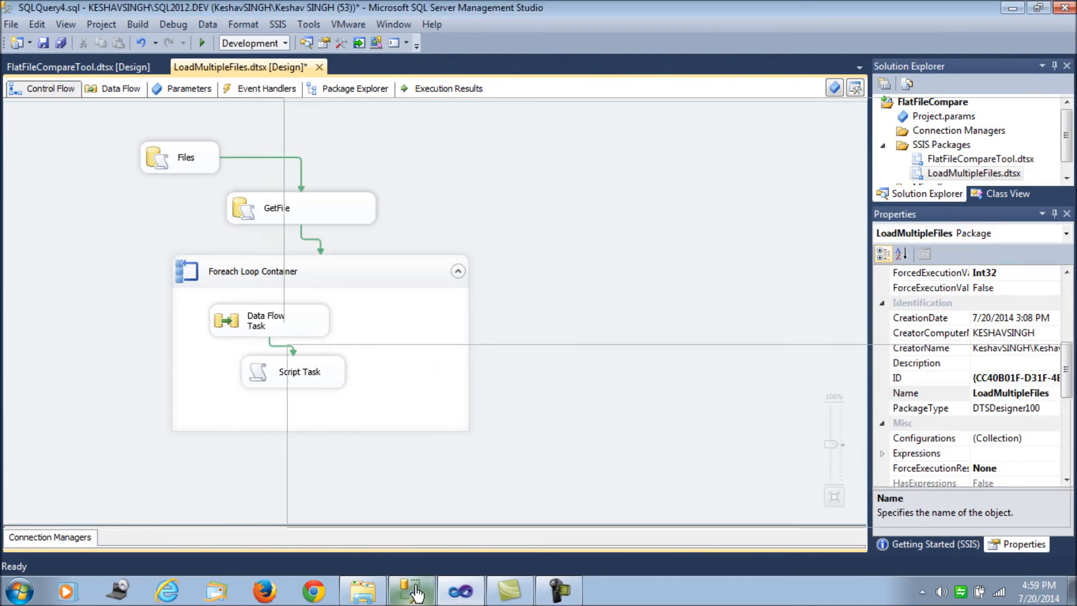
{"action": "left_click", "coordinate": [411, 590]}
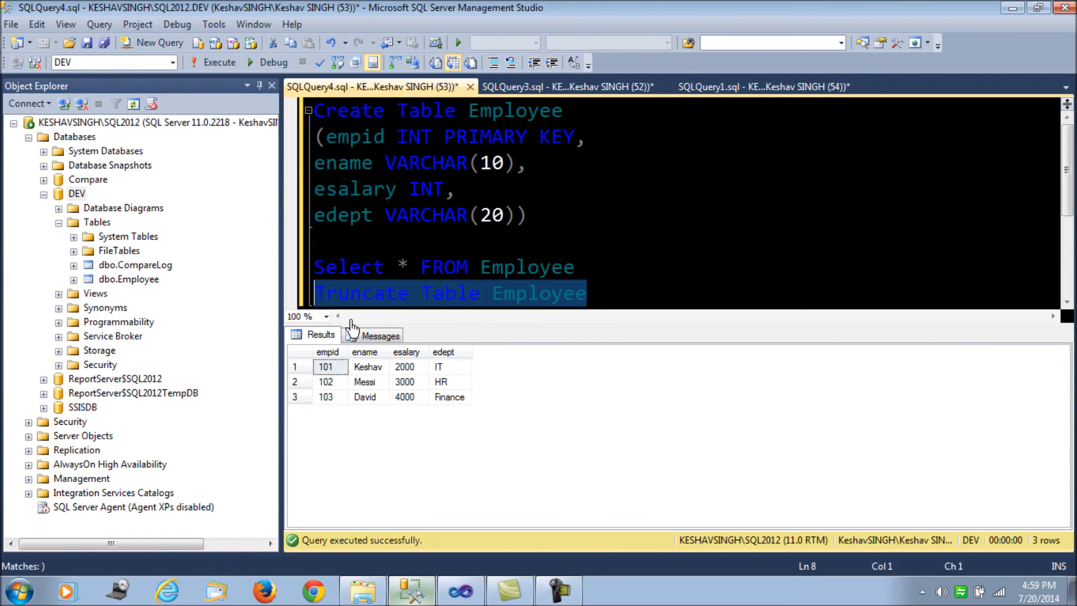
{"action": "left_click", "coordinate": [410, 591]}
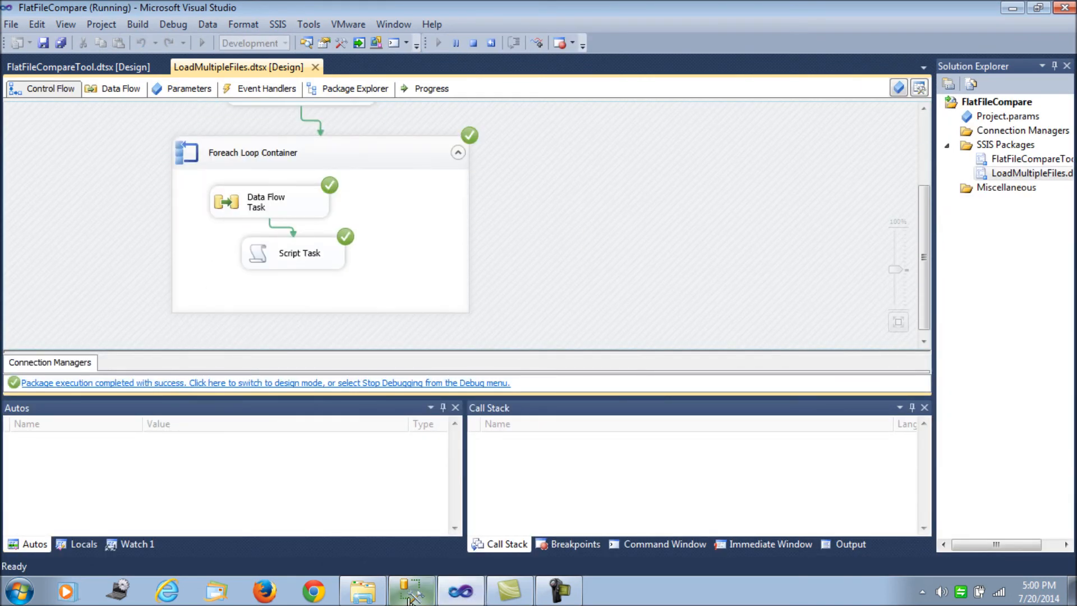
- Query SELECT * FROM Employee to see six rows, then check LoadFile holds only emp2.txt
{"action": "left_click", "coordinate": [410, 591]}
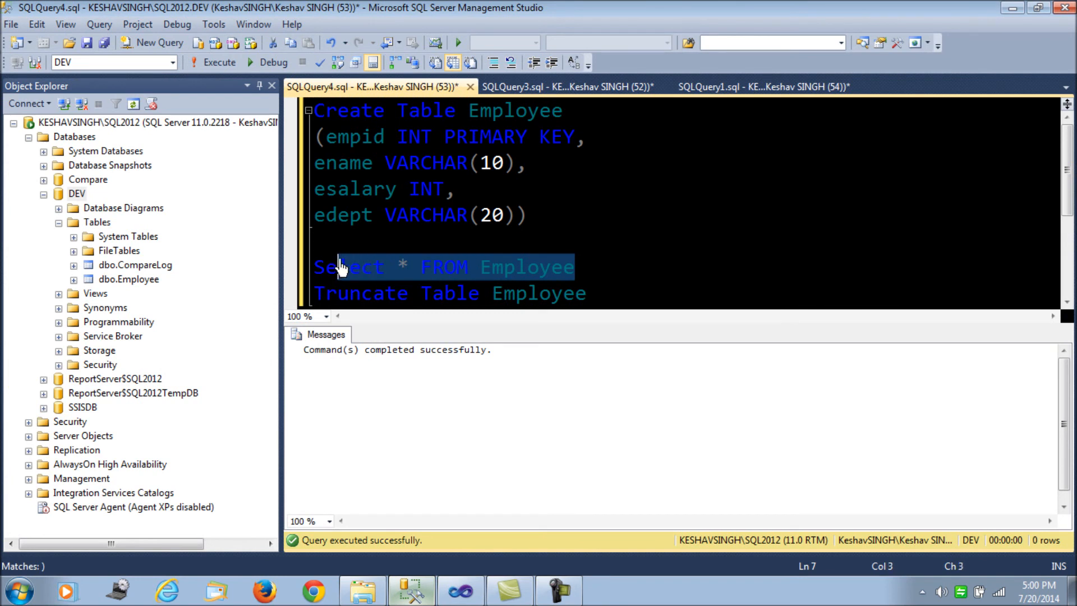
{"action": "left_click", "coordinate": [220, 61]}
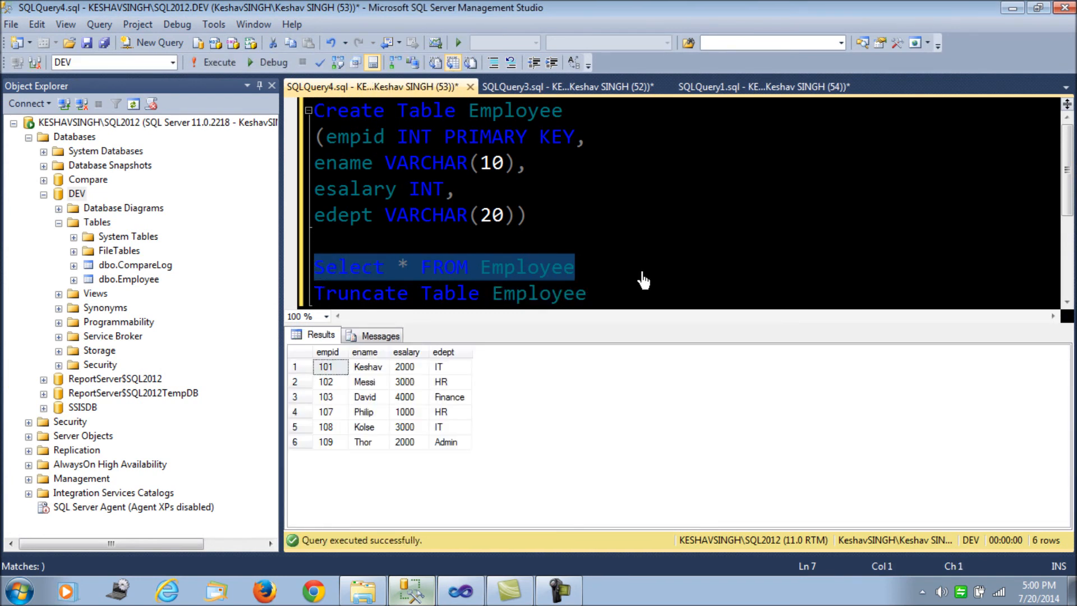
{"action": "mouse_move", "coordinate": [389, 455]}
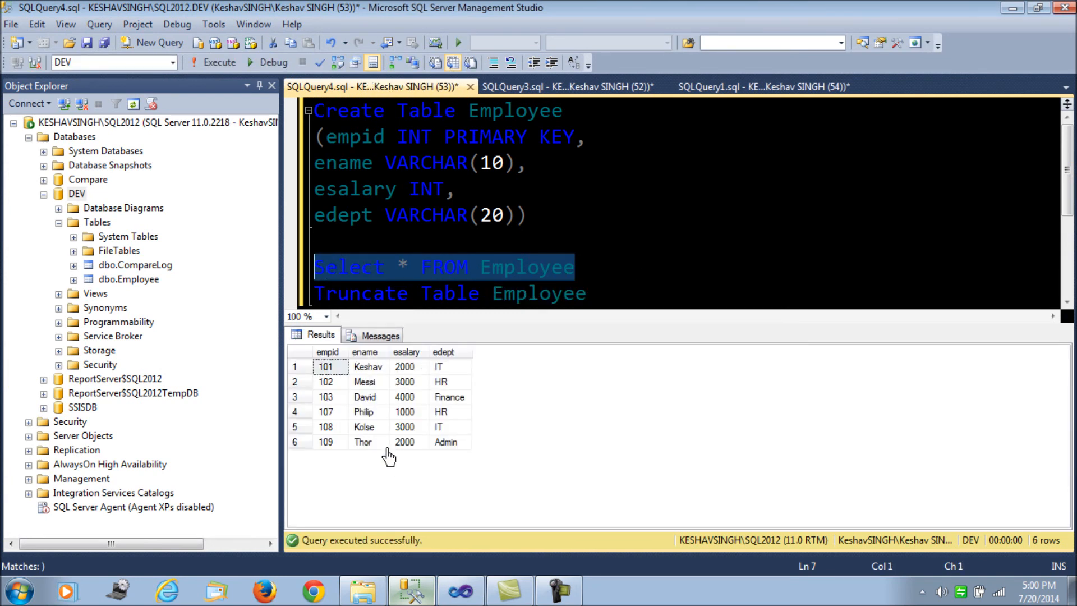
{"action": "left_click", "coordinate": [361, 590]}
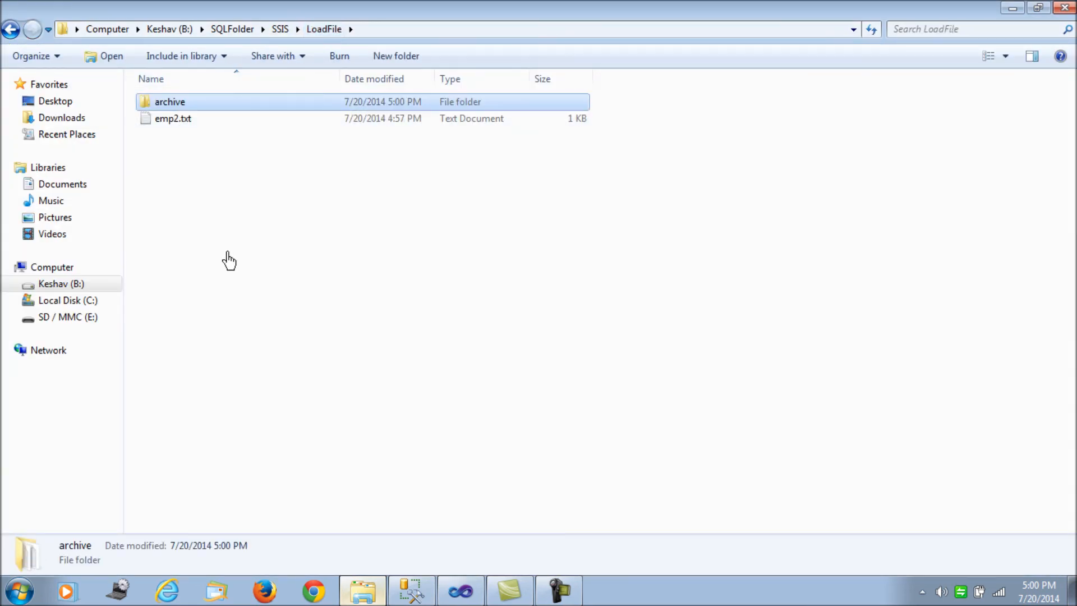
- Open emp2.txt in Notepad to check its invalid ABC salary row, then return to Visual Studio
{"action": "left_click", "coordinate": [172, 119]}
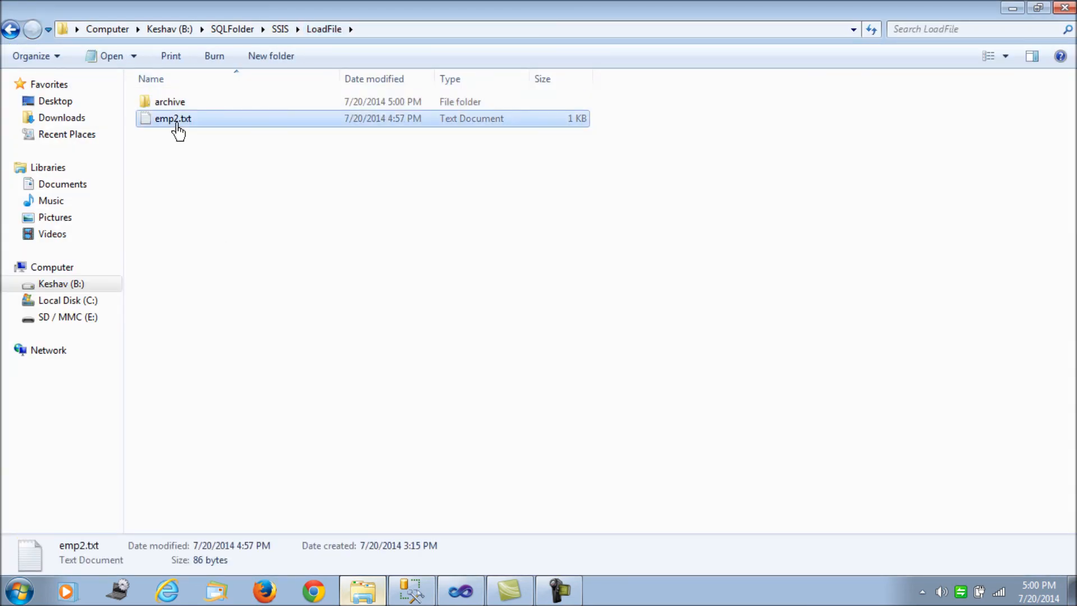
{"action": "double_click", "coordinate": [172, 118]}
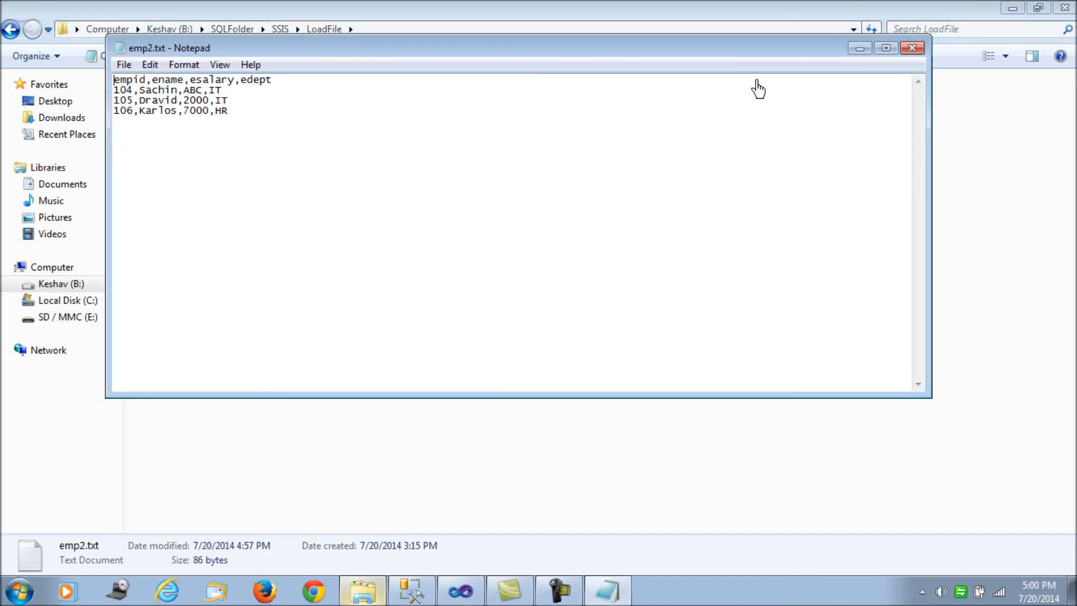
{"action": "left_click", "coordinate": [912, 47]}
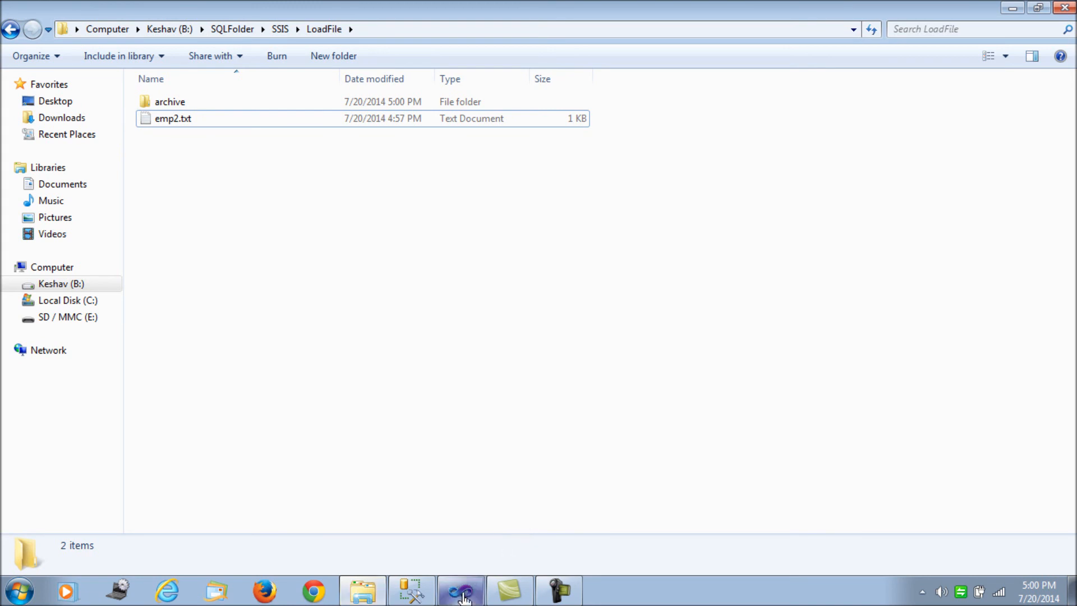
{"action": "left_click", "coordinate": [460, 591]}
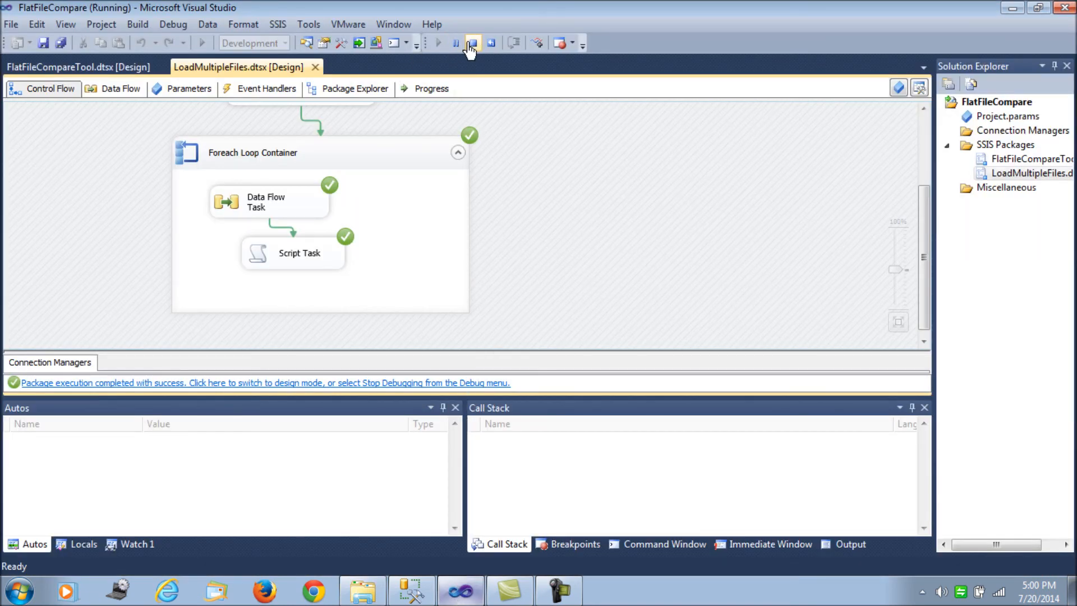
- Stop debugging LoadMultipleFiles, then toggle the Toolbox and select and deselect the Data Flow Task
{"action": "left_click", "coordinate": [472, 43]}
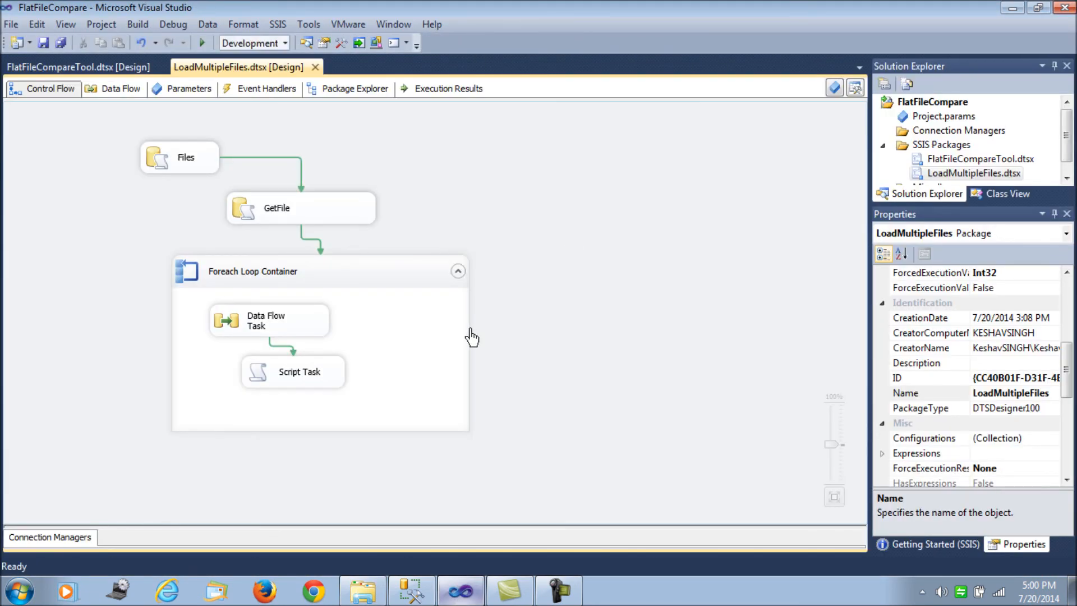
{"action": "mouse_move", "coordinate": [547, 349]}
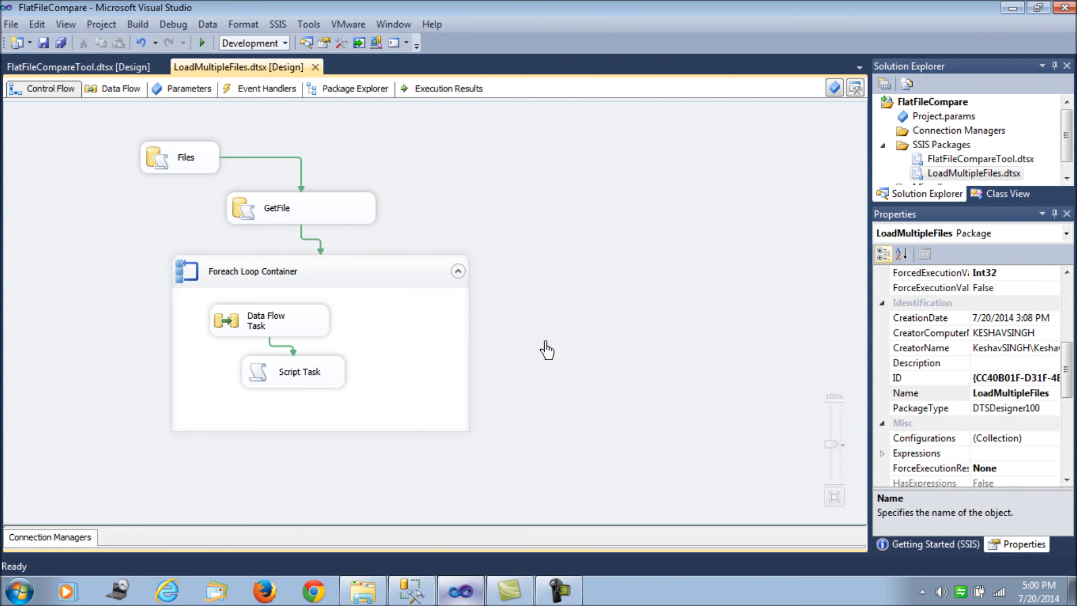
{"action": "left_click", "coordinate": [269, 319]}
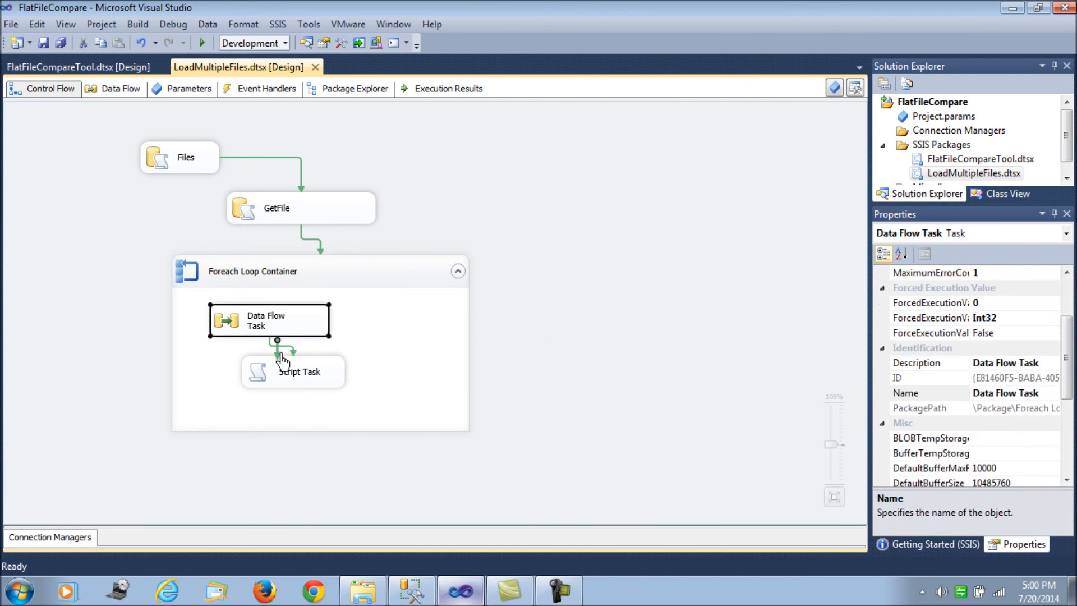
{"action": "mouse_move", "coordinate": [278, 350]}
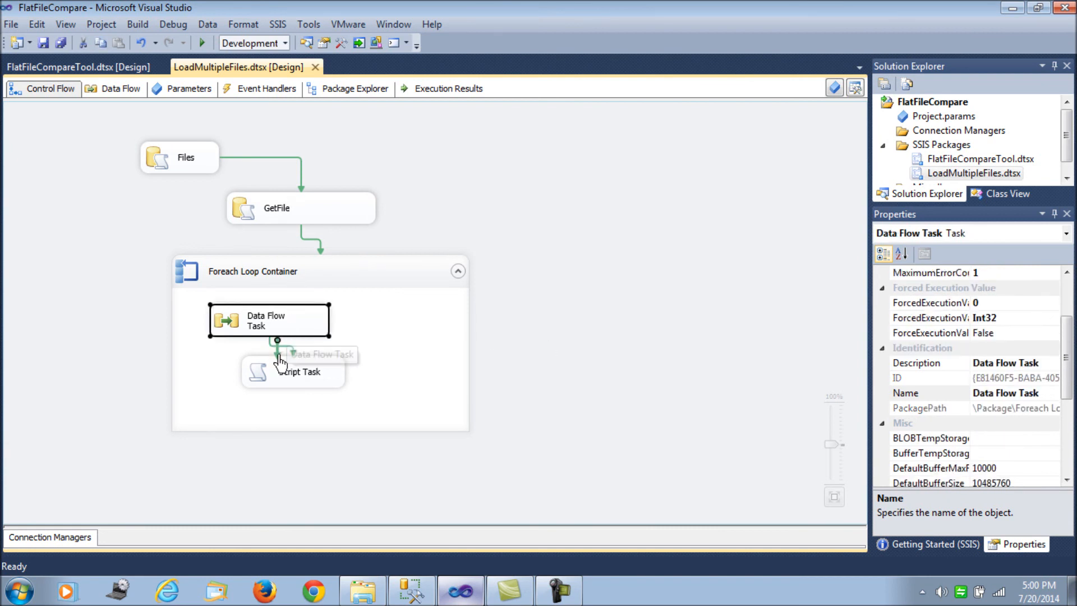
{"action": "left_click", "coordinate": [340, 43]}
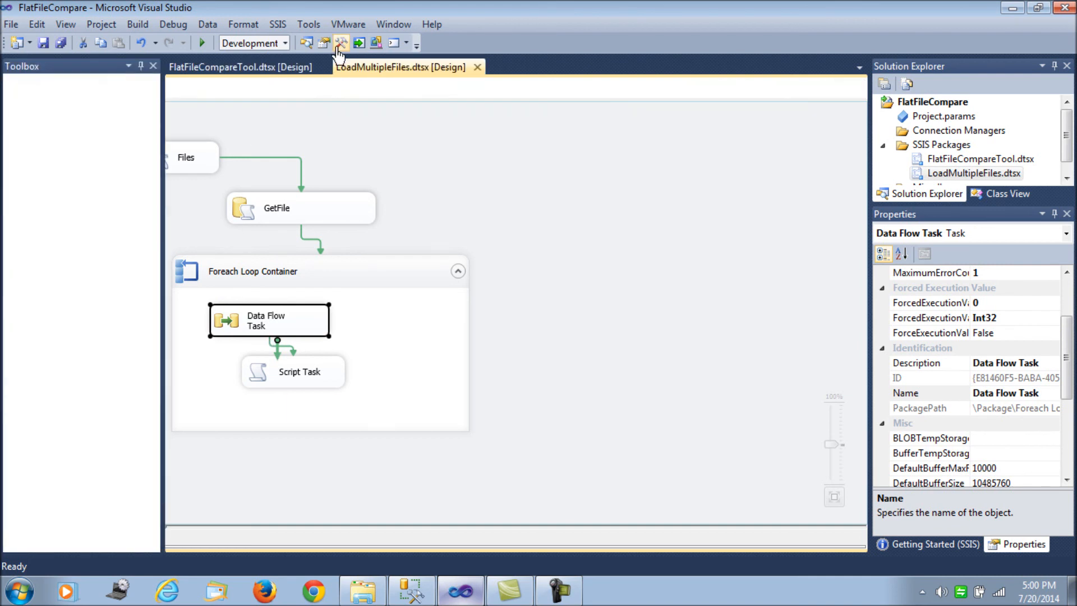
{"action": "left_click", "coordinate": [235, 24]}
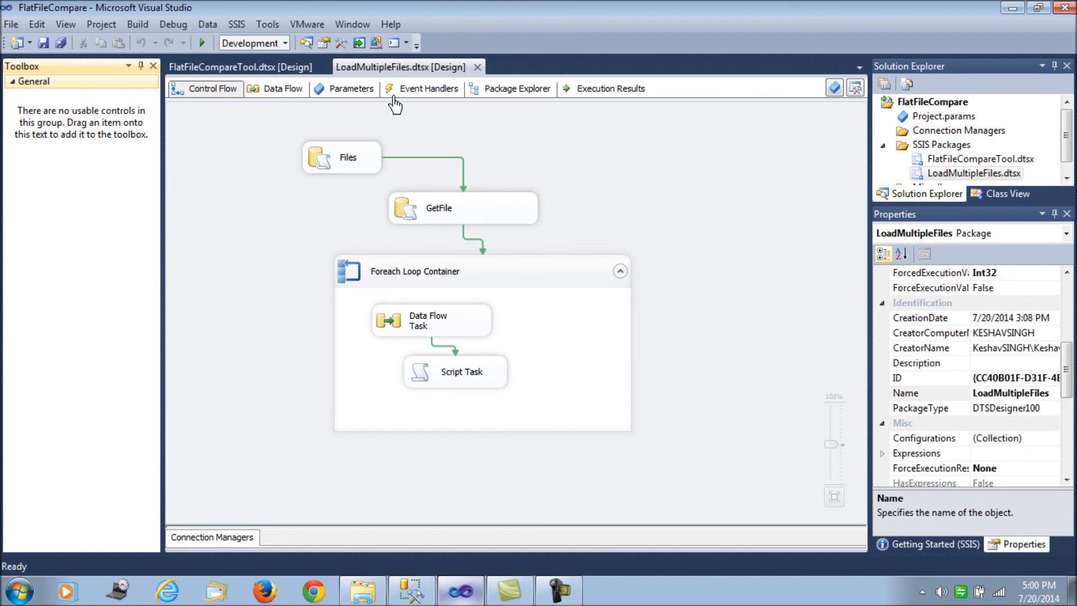
{"action": "left_click", "coordinate": [236, 24]}
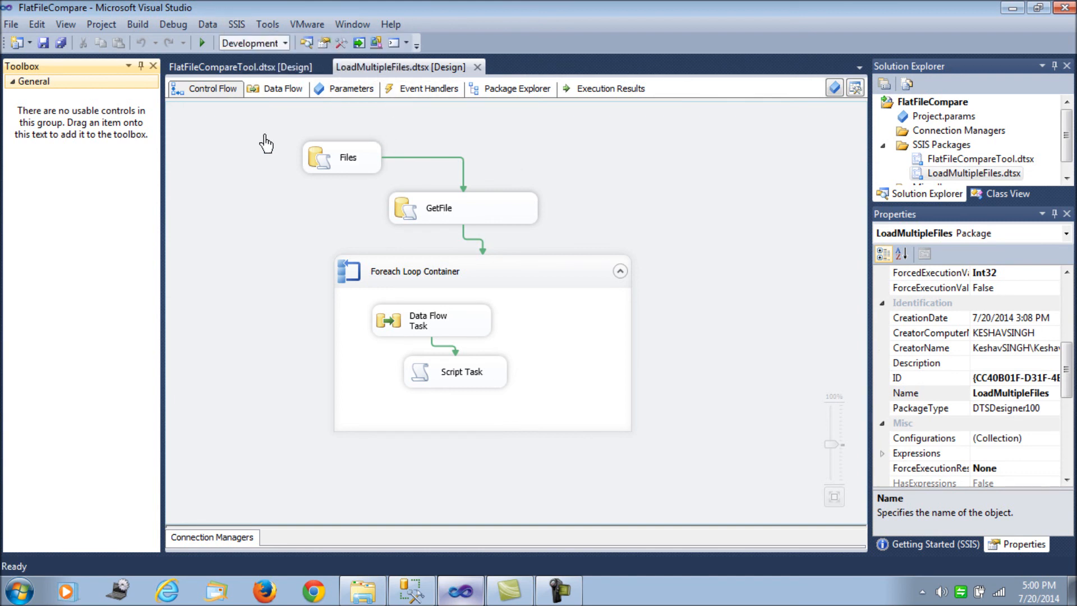
{"action": "mouse_move", "coordinate": [270, 199]}
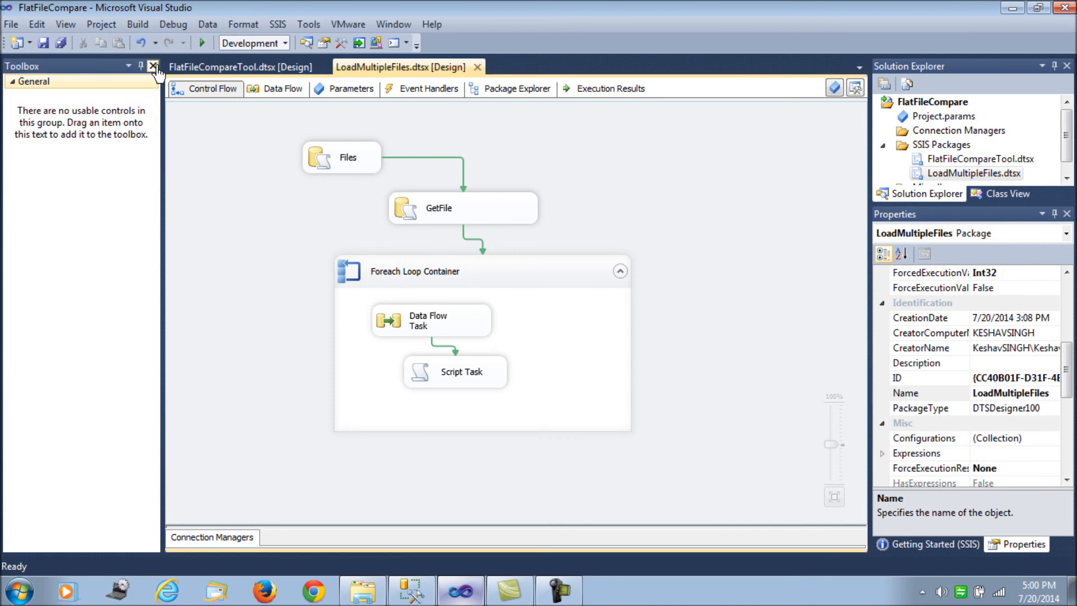
{"action": "left_click", "coordinate": [152, 67]}
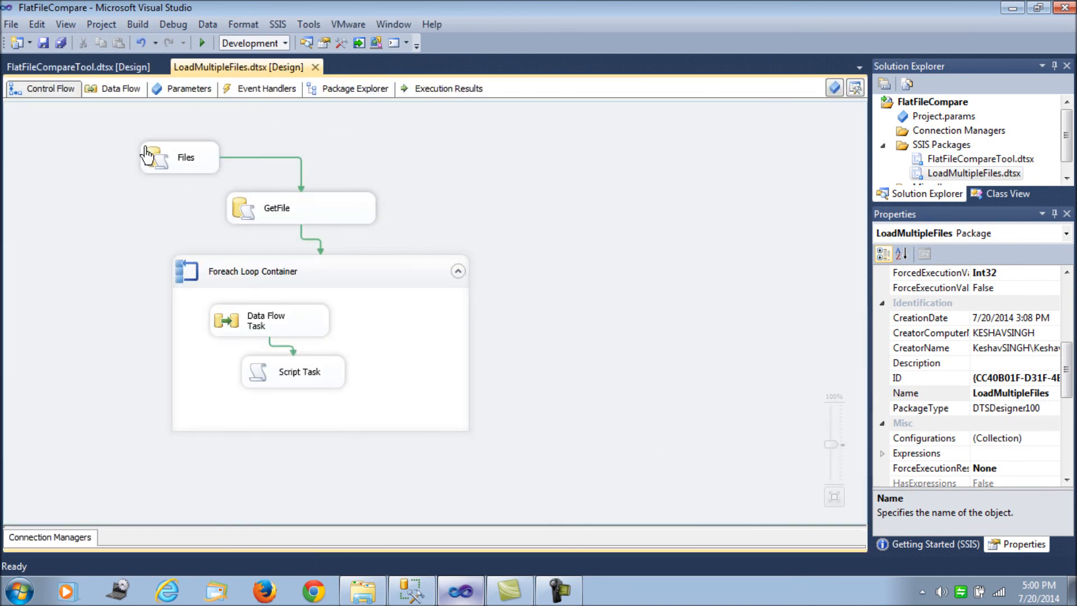
{"action": "left_click", "coordinate": [268, 320]}
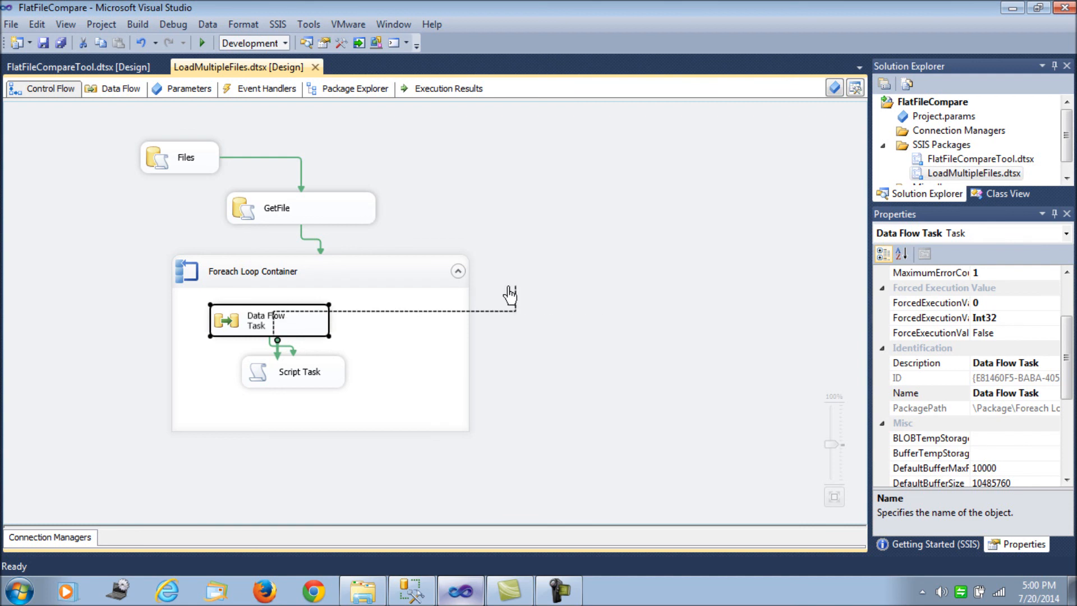
{"action": "left_click", "coordinate": [508, 292]}
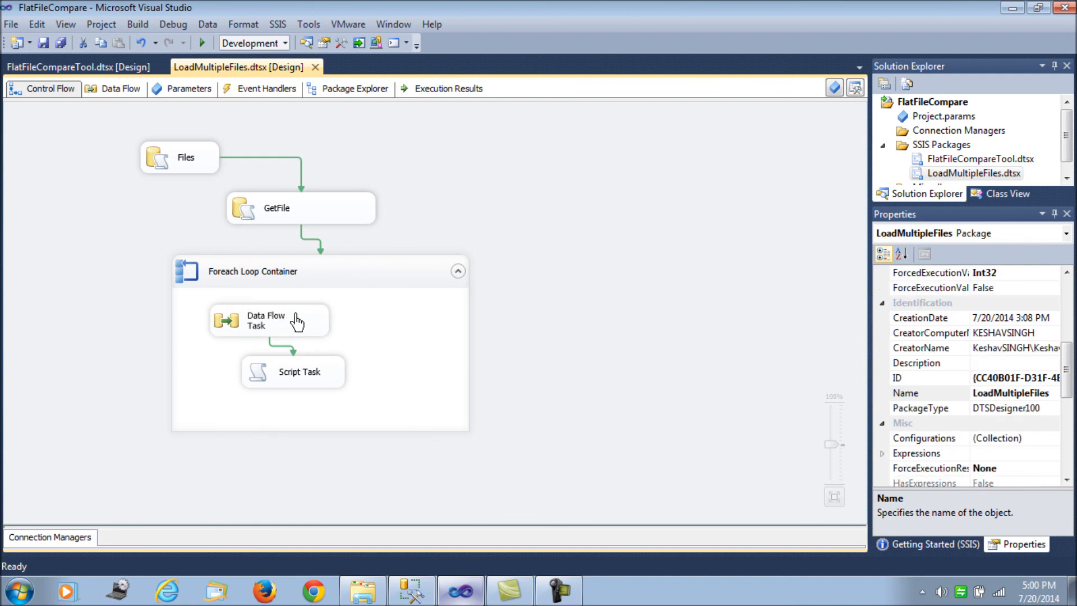